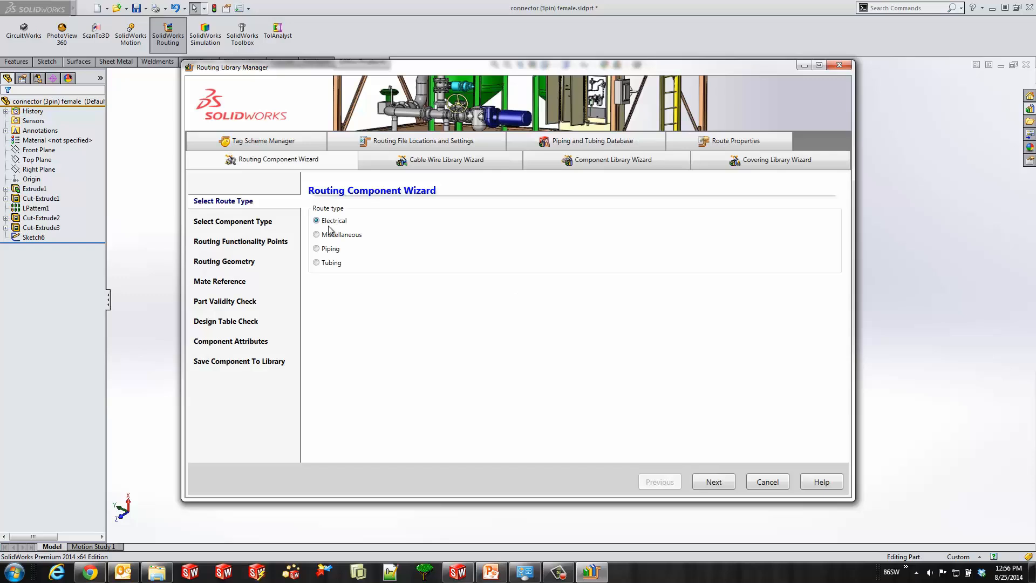
# Step: Run the Routing Component Wizard as Electrical > Connectors and begin adding a connection point
pyautogui.click(714, 481)
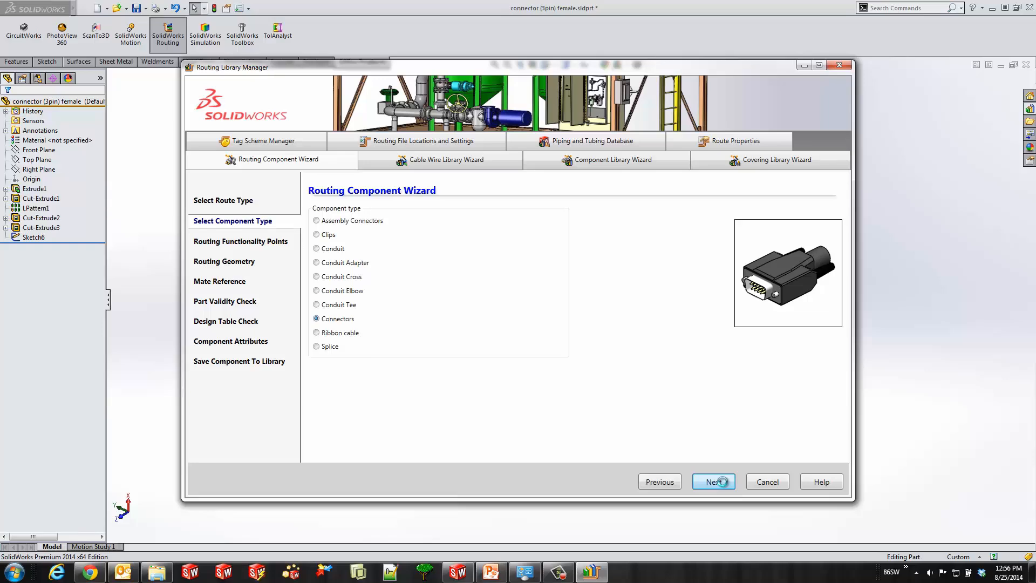
pyautogui.click(714, 482)
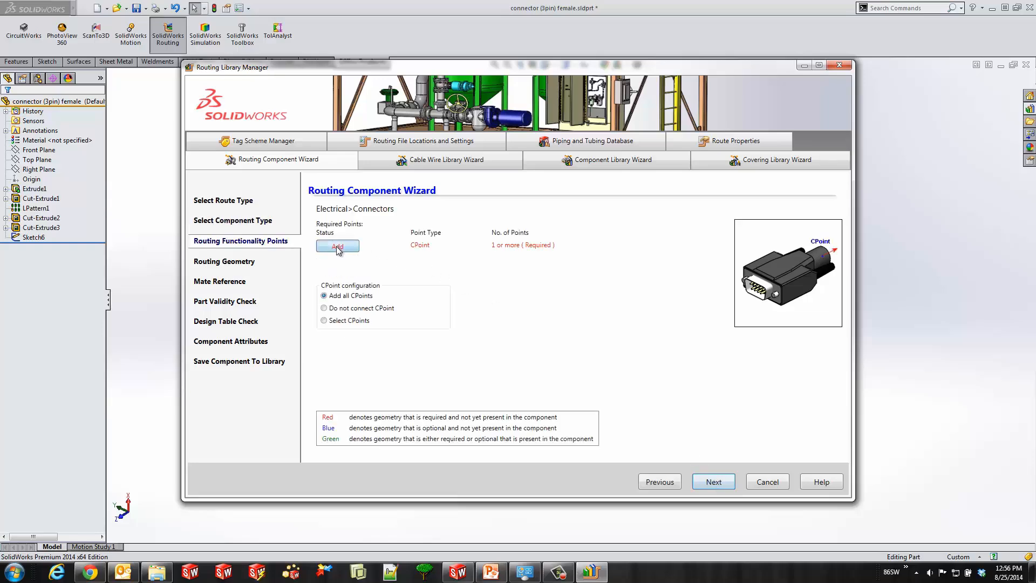
pyautogui.click(337, 247)
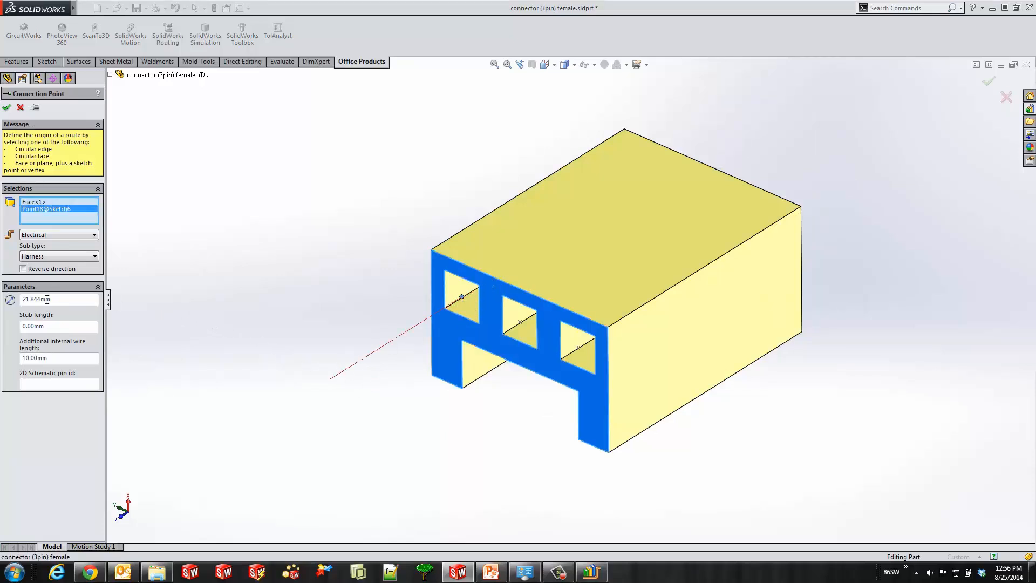
# Step: Define the left-opening connection point with 1.5 mm diameter, 5.00mm stub and pin id A1
pyautogui.write('1.5')
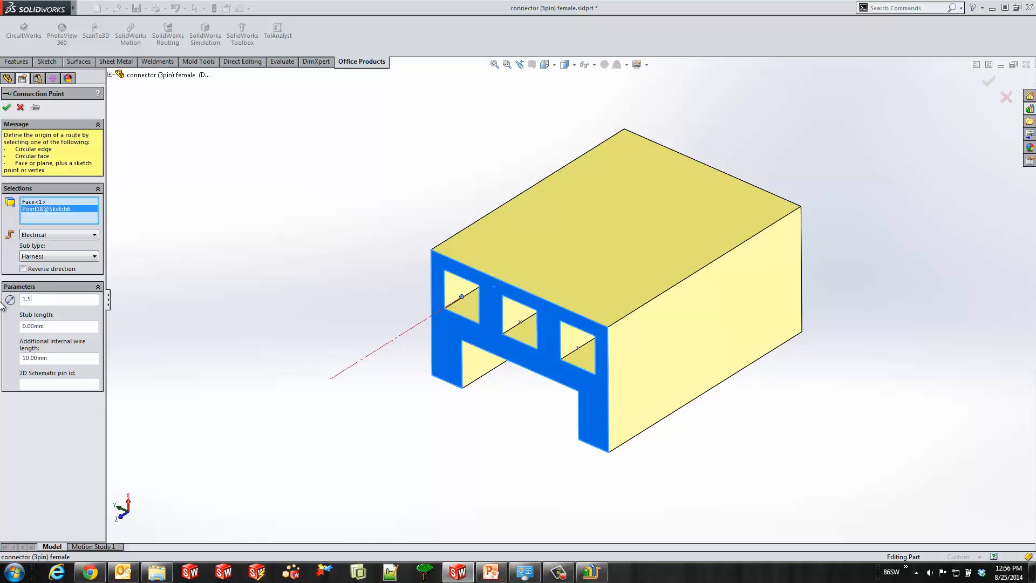
pyautogui.click(59, 326)
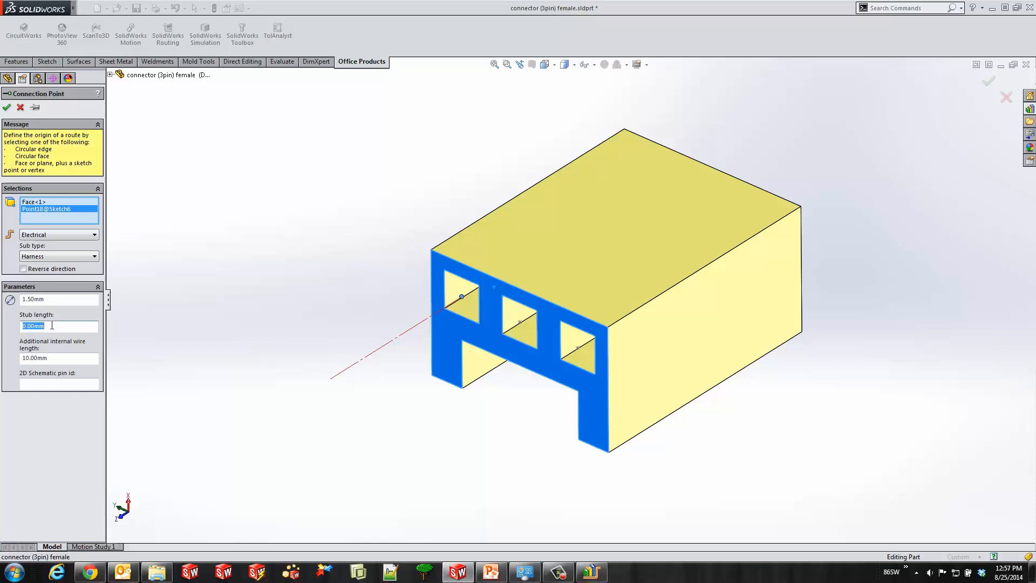
pyautogui.write('5.00mm')
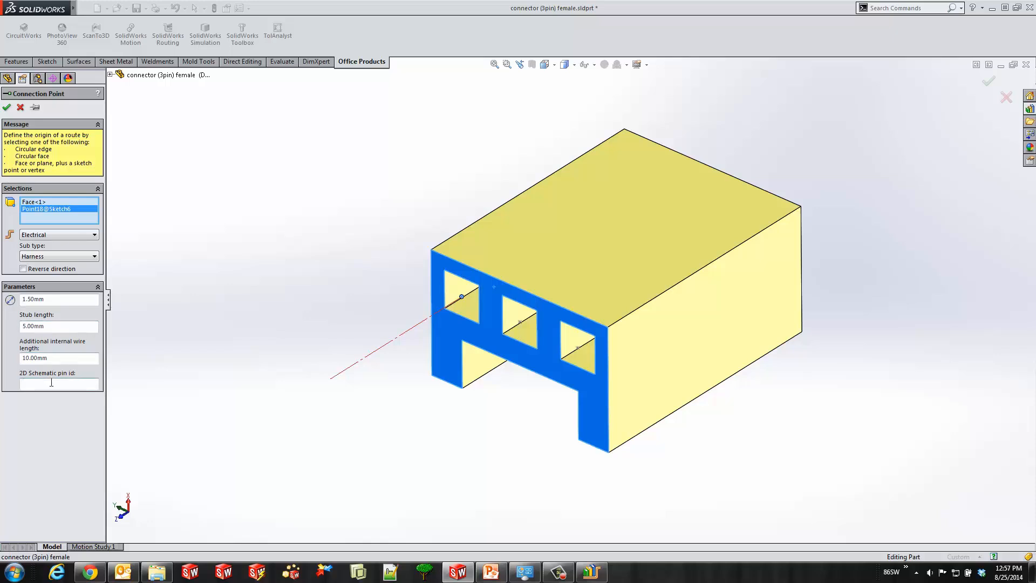
pyautogui.write('A1')
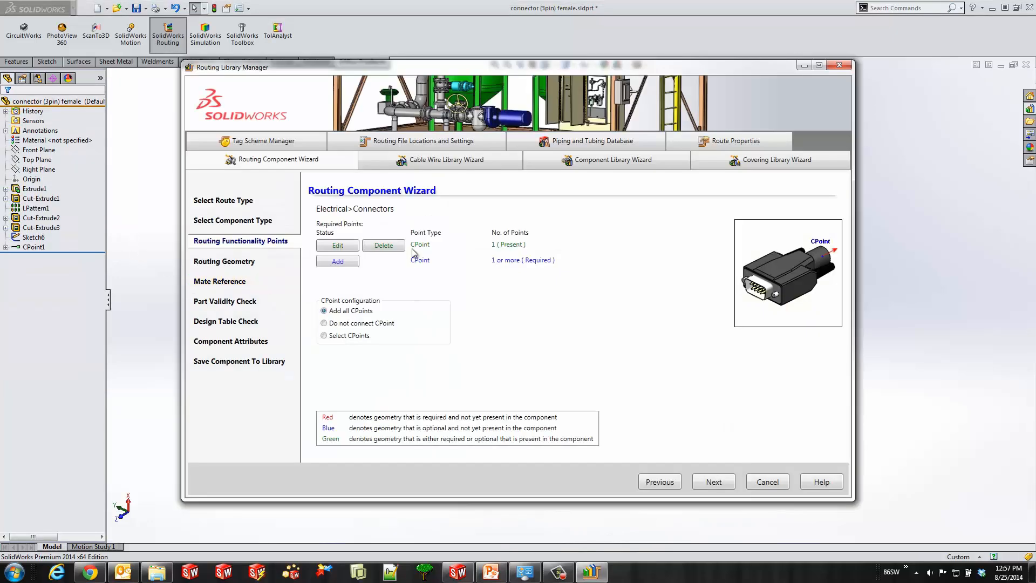
# Step: Add connection points at the middle and right openings with pin ids B2 and C, keeping 1.5 mm and 5 mm stub
pyautogui.click(336, 261)
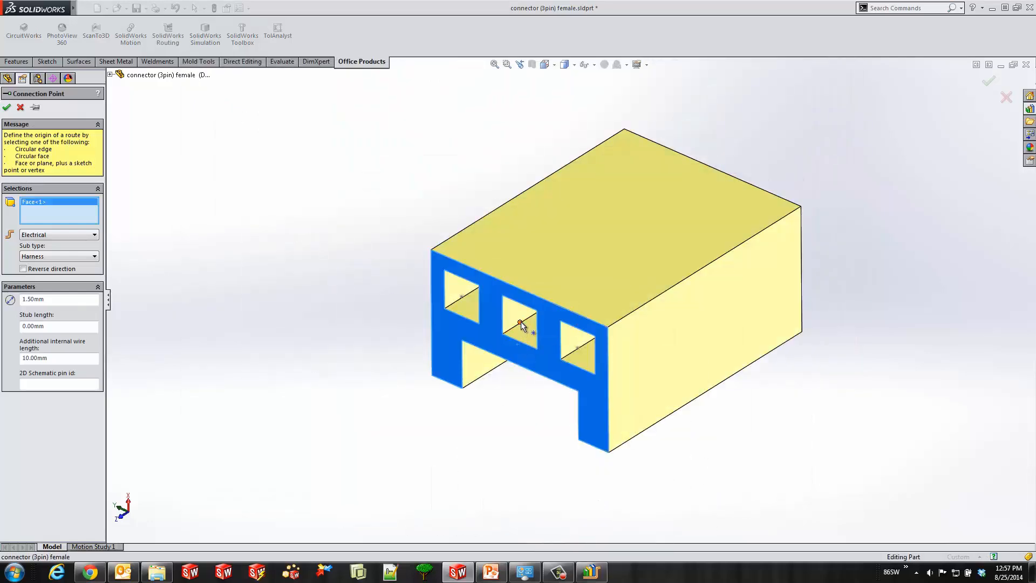
pyautogui.click(520, 323)
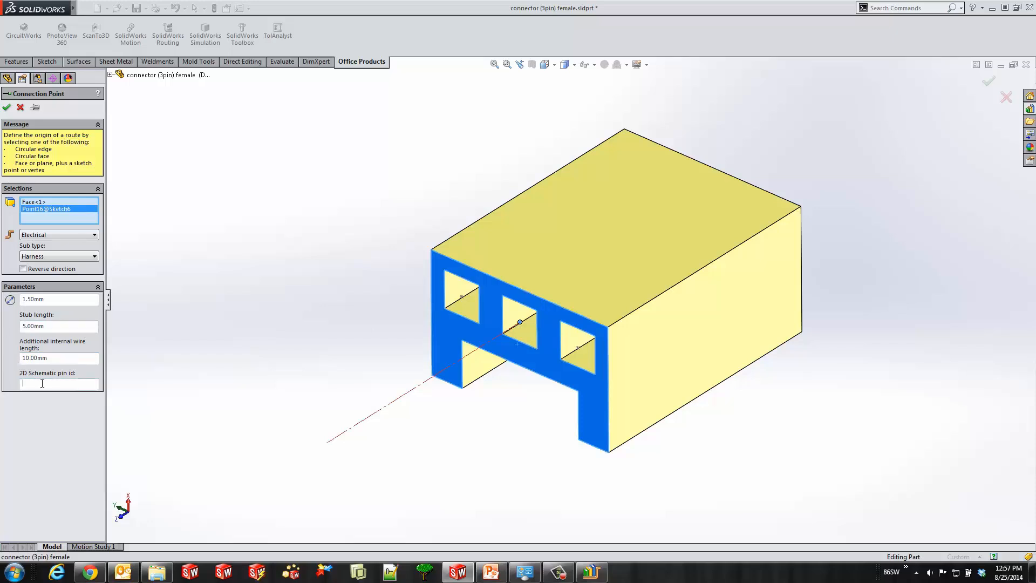
pyautogui.write('B2')
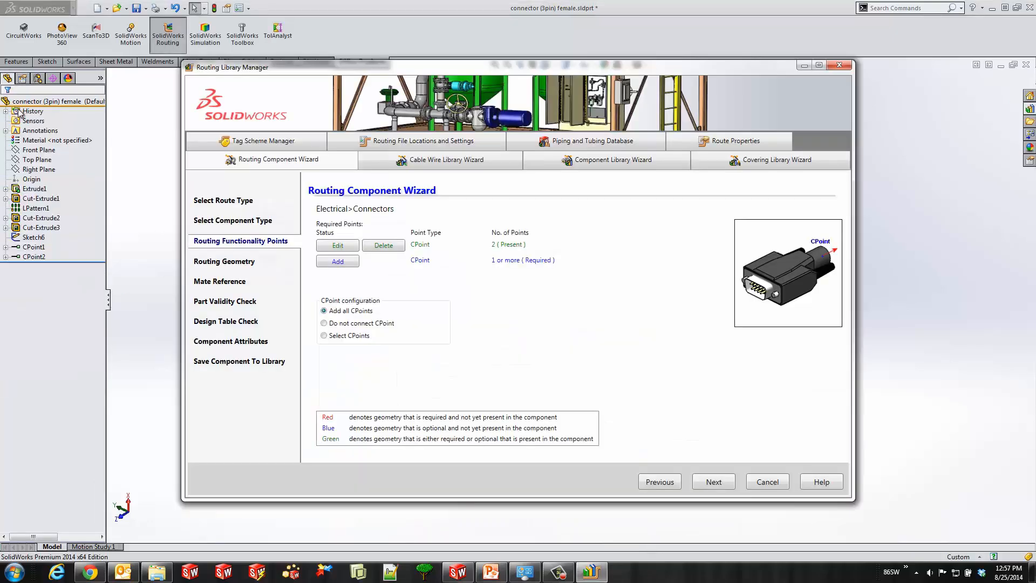
pyautogui.click(338, 262)
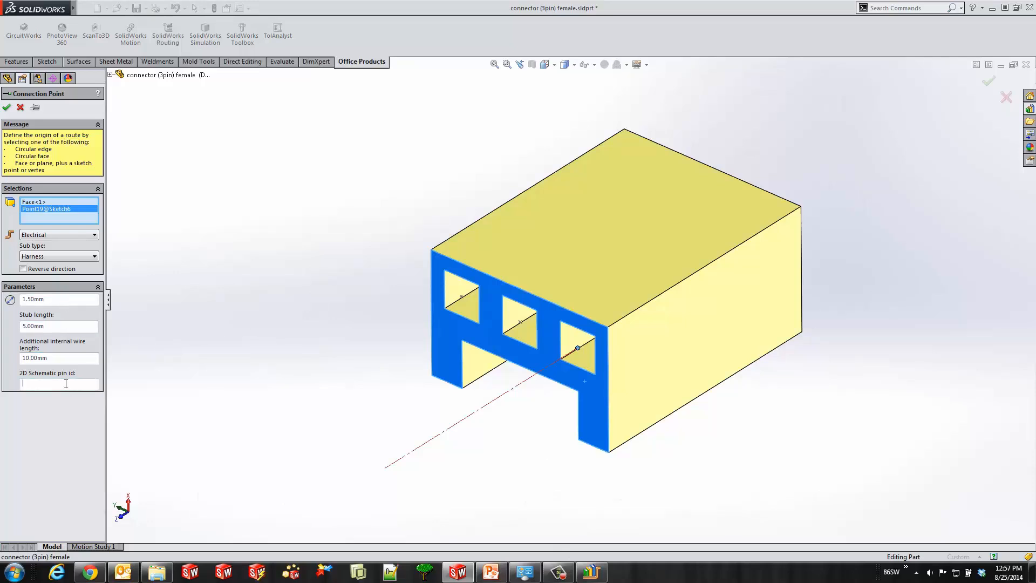
pyautogui.write('C')
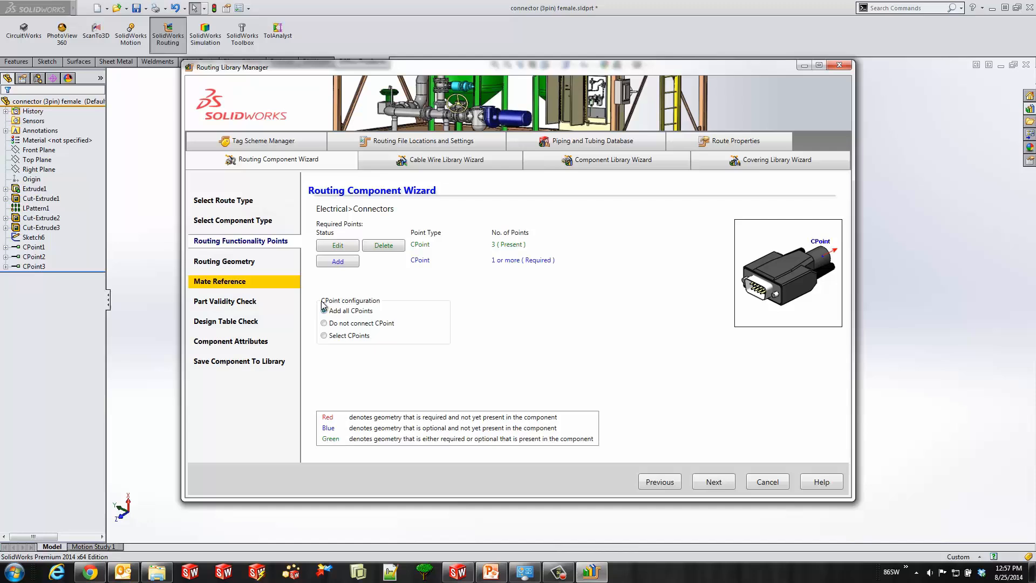
# Step: Advance past routing geometry to the mate reference step and start defining one
pyautogui.click(713, 482)
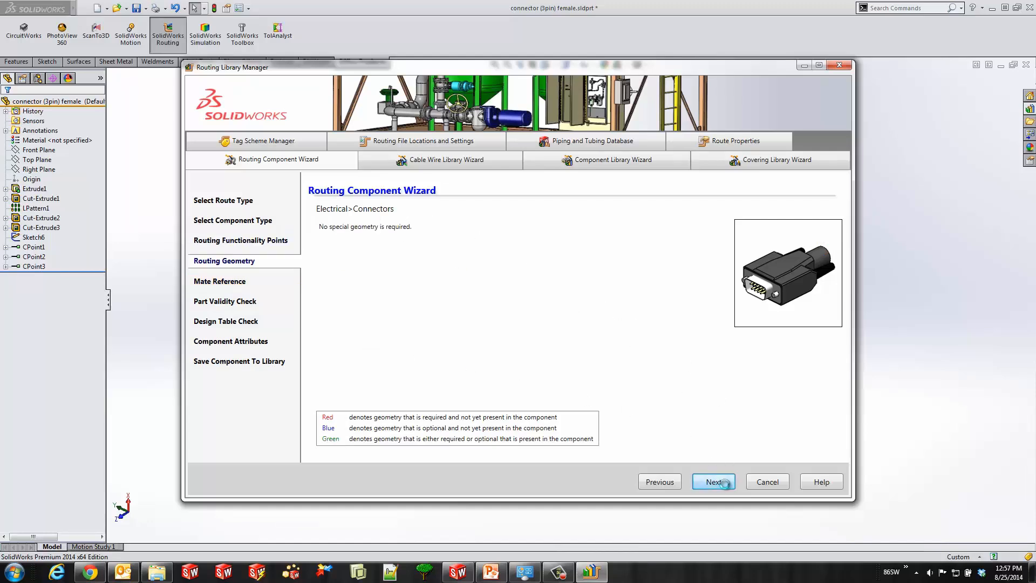
pyautogui.click(714, 482)
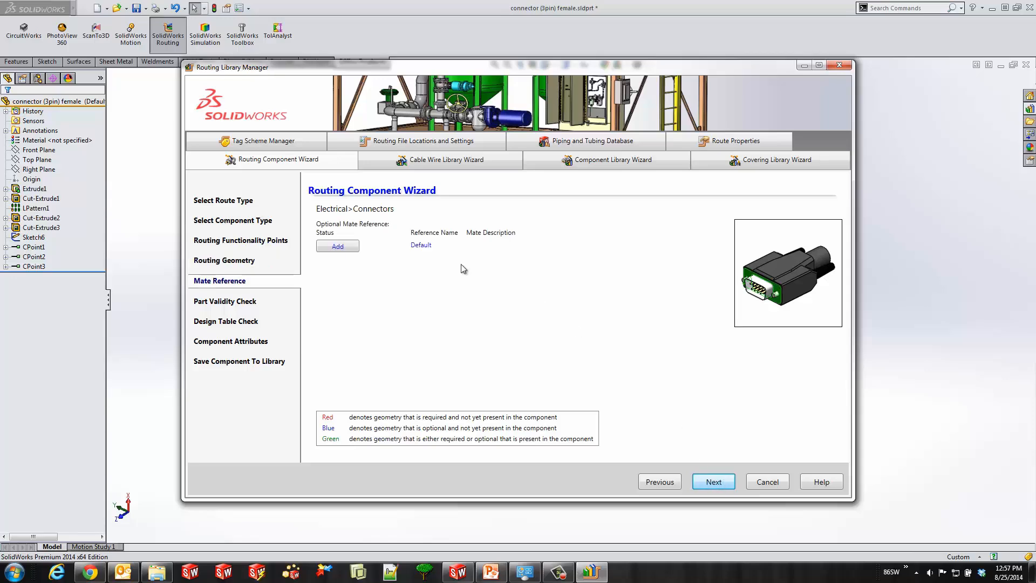
pyautogui.click(337, 246)
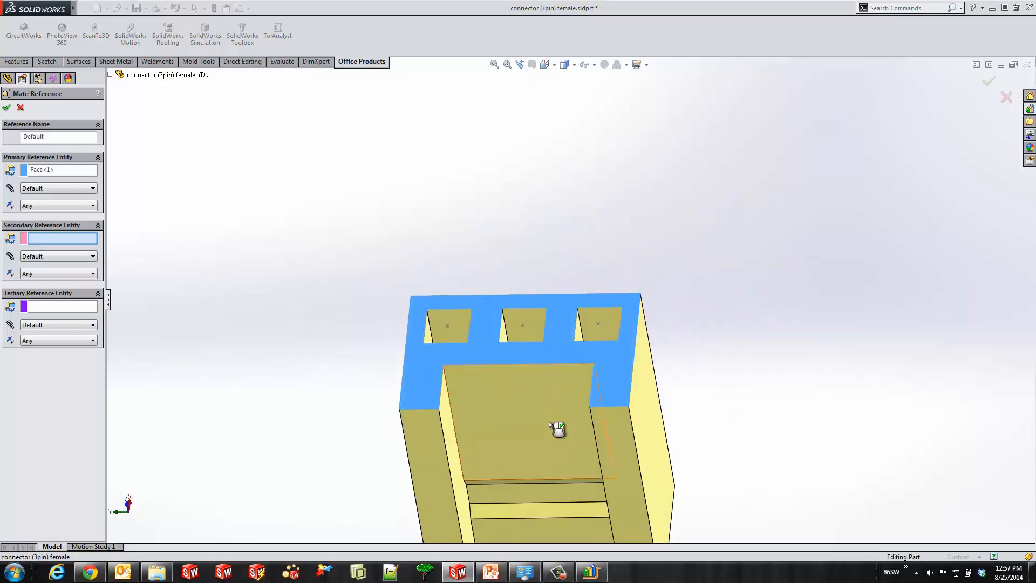
# Step: Pick the connector faces, set the references coincident and confirm the mate reference
pyautogui.click(523, 423)
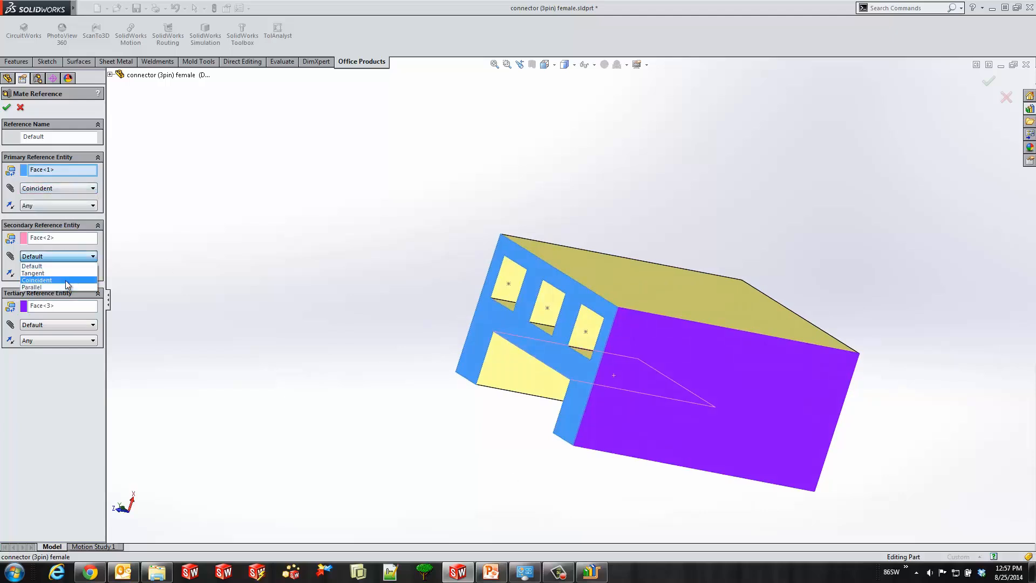
pyautogui.click(36, 280)
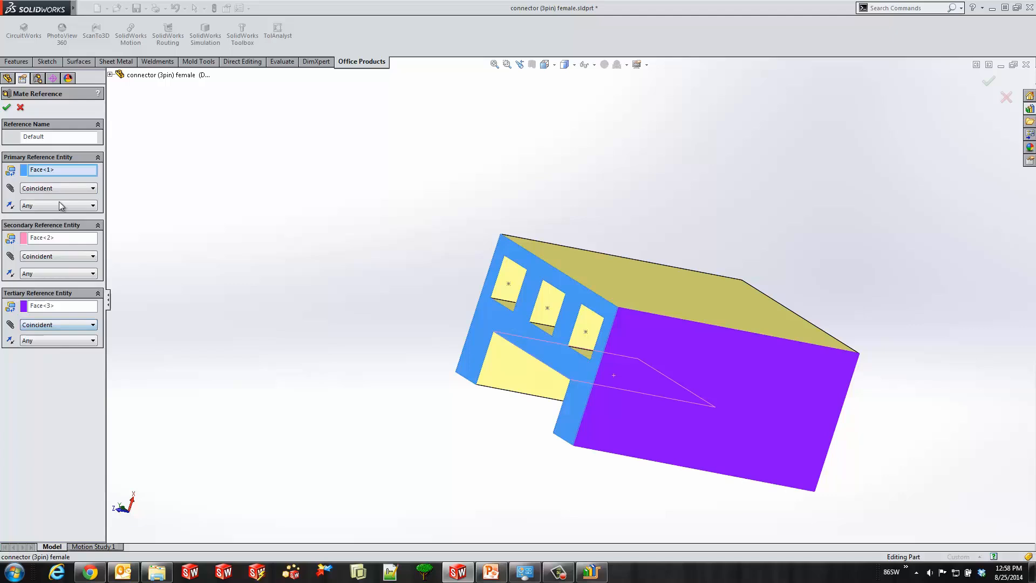
pyautogui.click(57, 273)
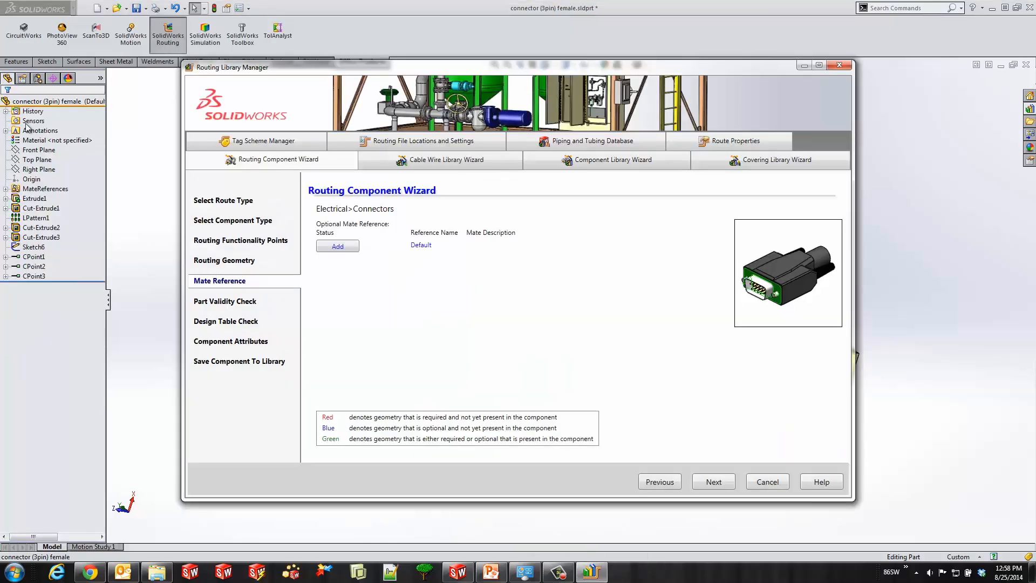
pyautogui.click(338, 246)
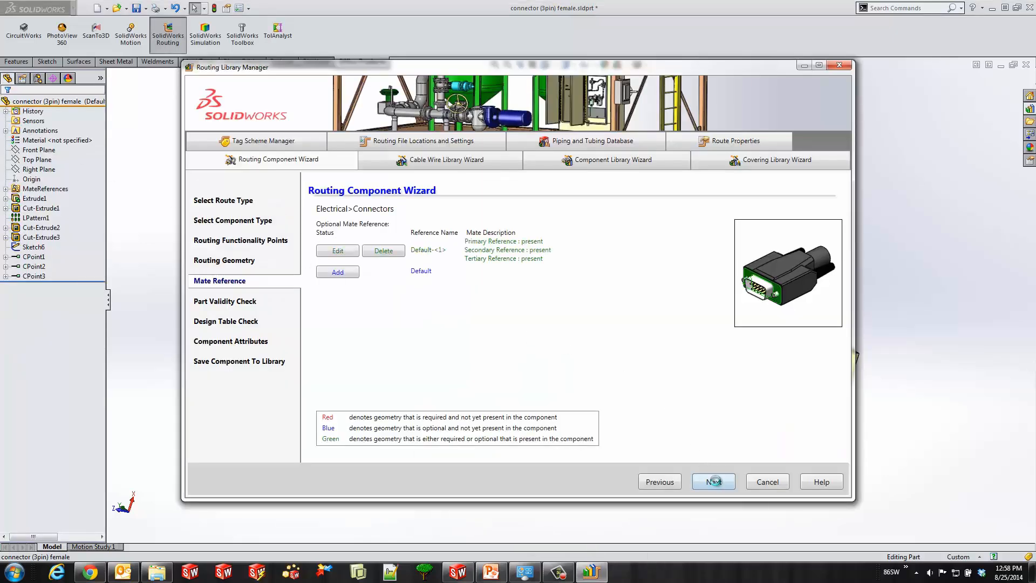
# Step: Pass the validity check and attributes, naming the library component '3 Pin Female'
pyautogui.click(714, 481)
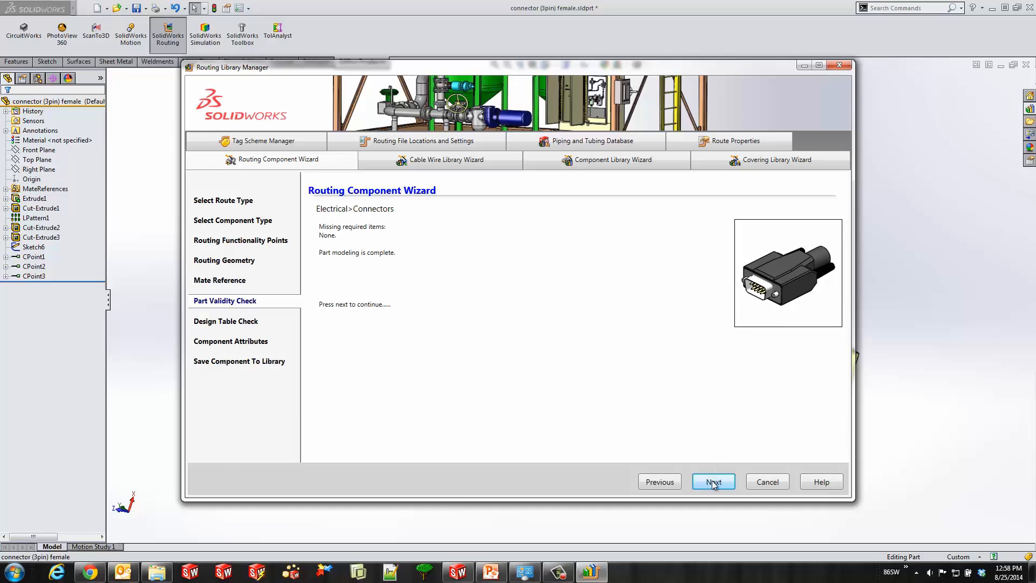
pyautogui.click(714, 481)
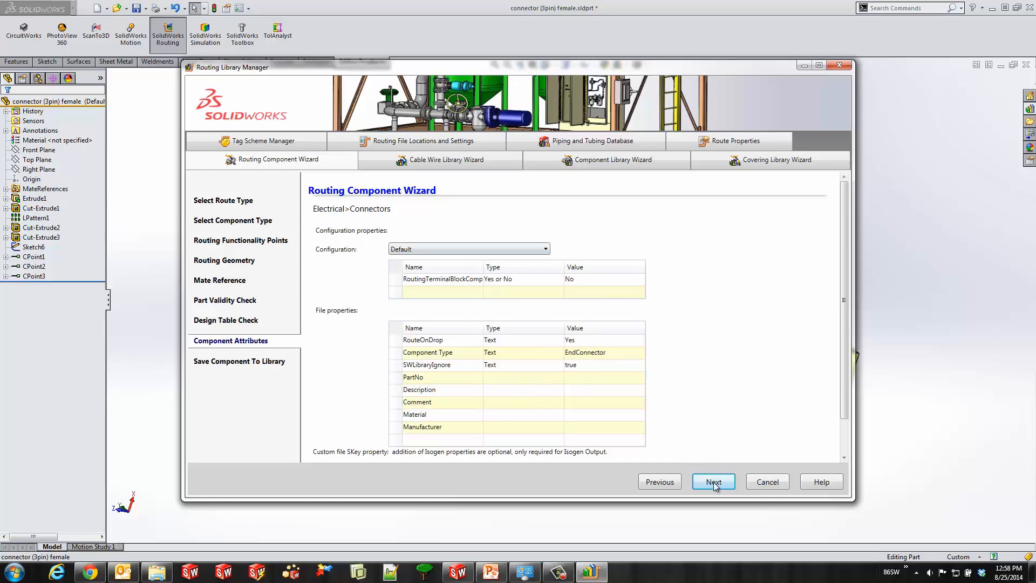
pyautogui.click(714, 481)
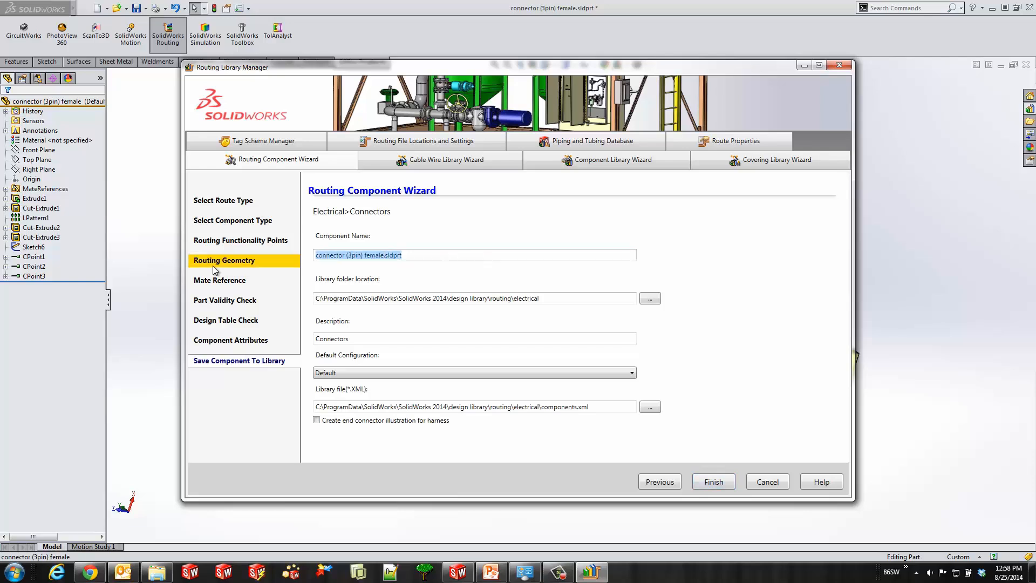
pyautogui.write('3 Pin')
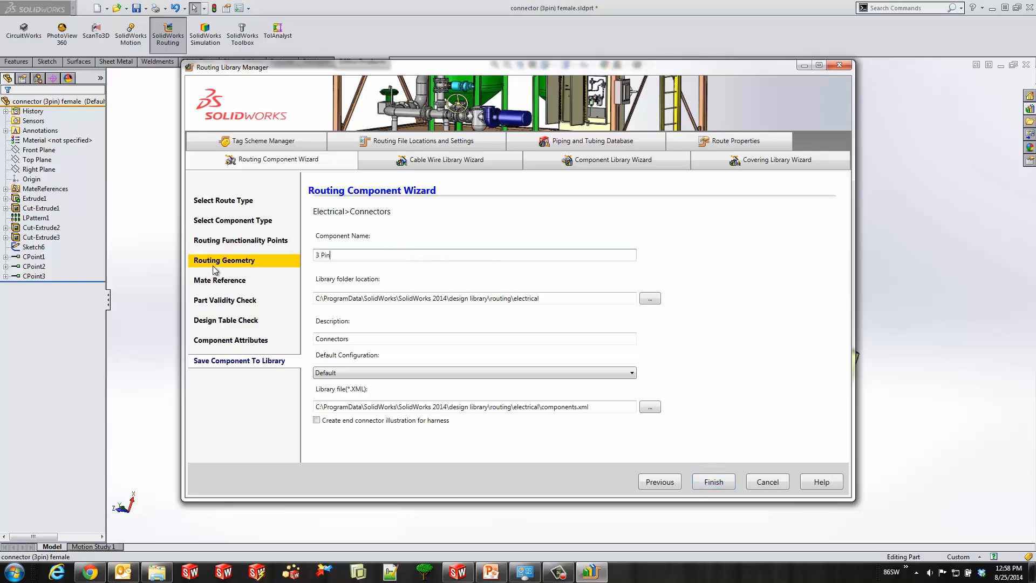
pyautogui.write('Female')
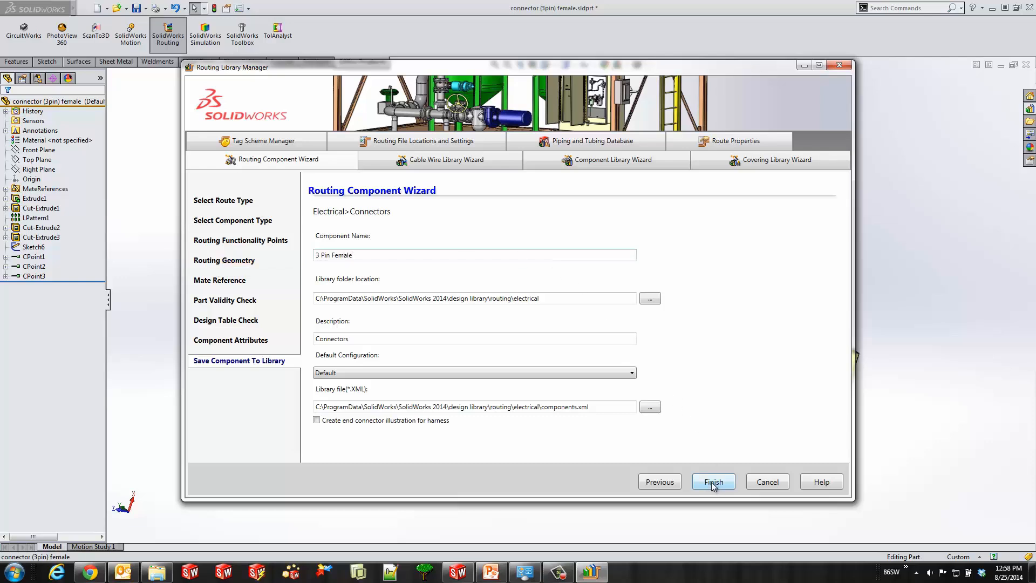
# Step: Finish the wizard to save the connector to the library and dismiss both messages
pyautogui.click(714, 481)
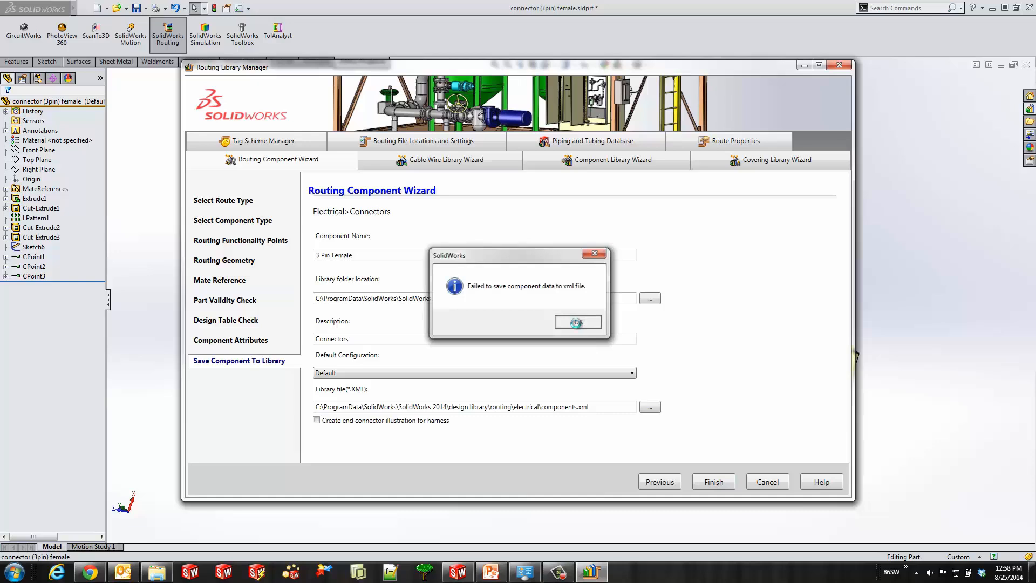
pyautogui.click(577, 322)
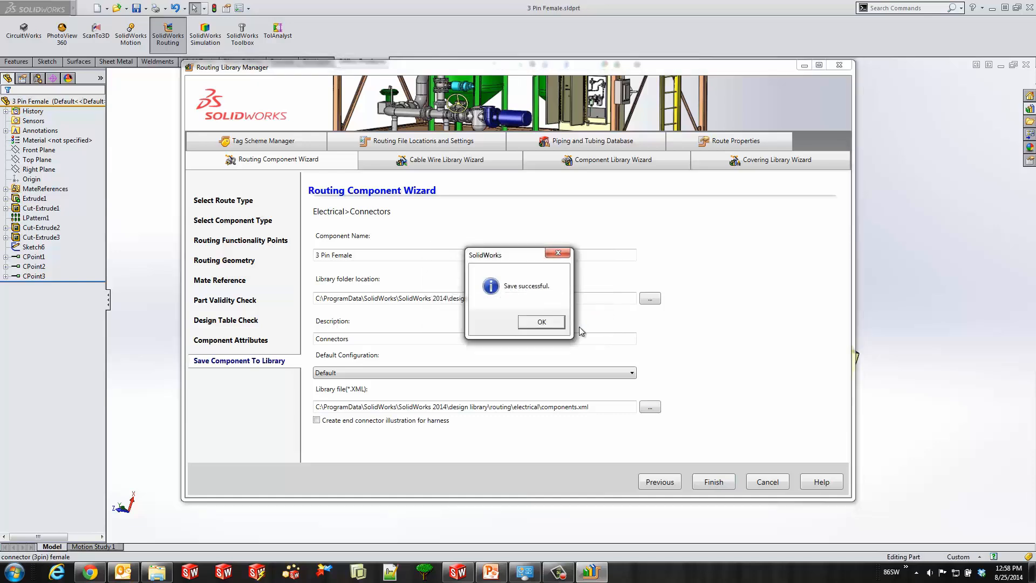
pyautogui.click(541, 322)
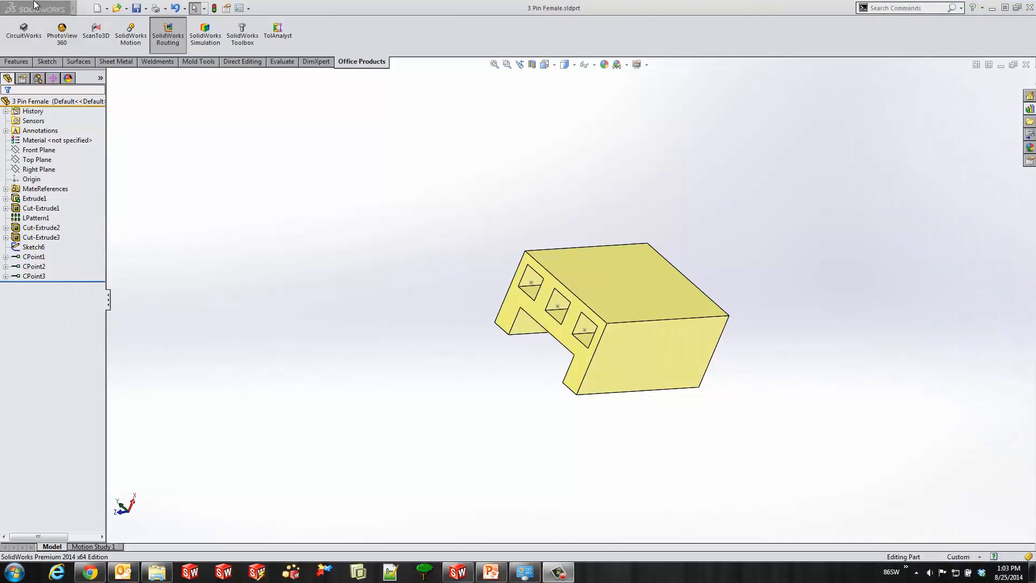
# Step: Start the Cable Wire Library Wizard and load the existing cable library's contents
pyautogui.click(199, 8)
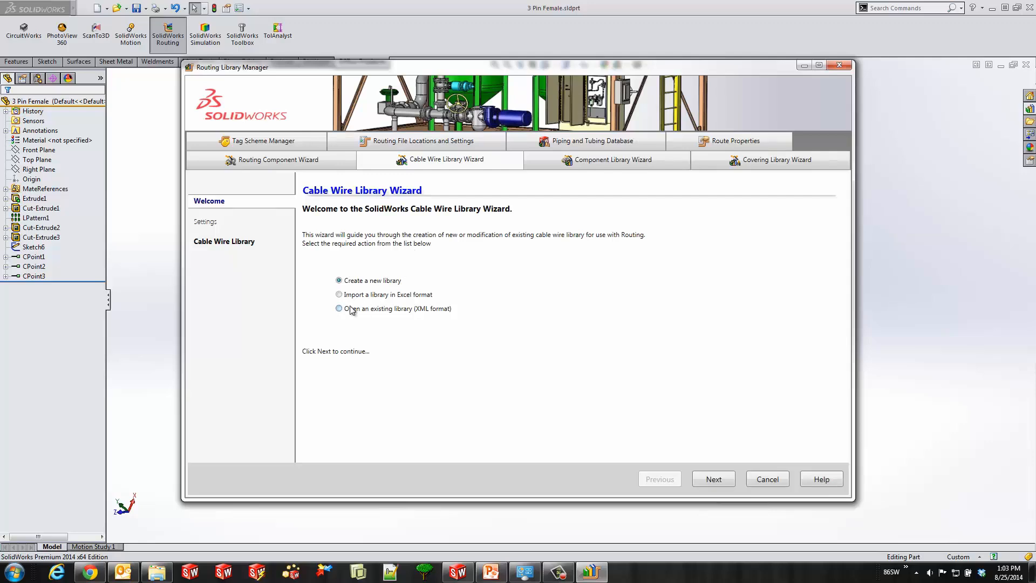
pyautogui.click(339, 309)
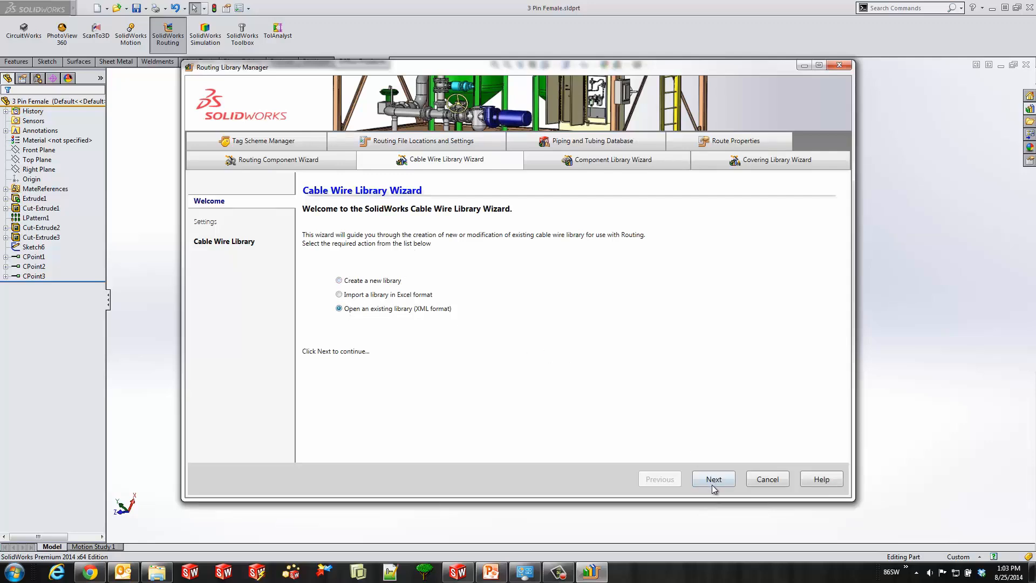
pyautogui.click(713, 478)
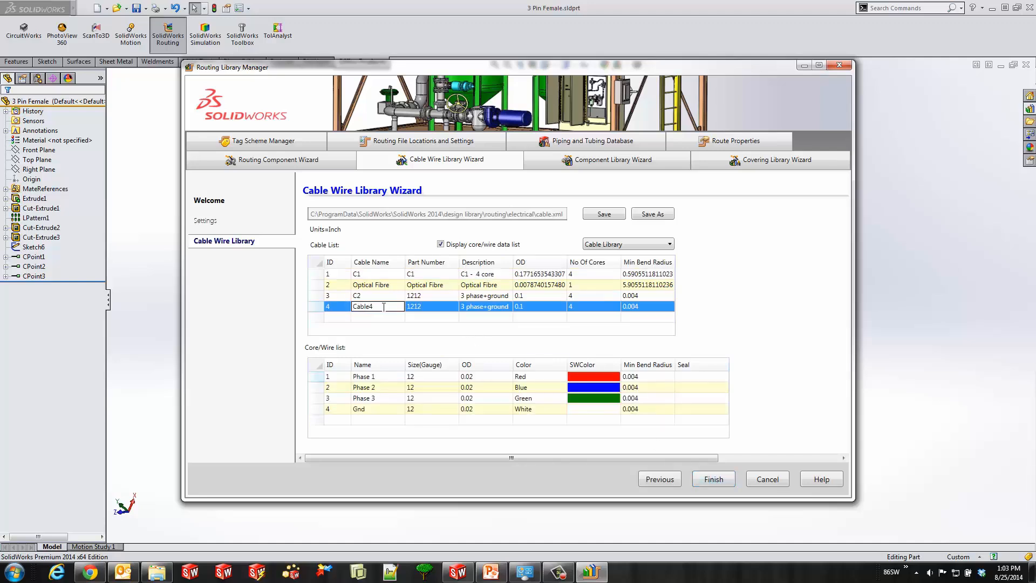
# Step: Fill row 4 with cable name '3 phase', part number ABC and description '3 phase'
pyautogui.write('3 phjase')
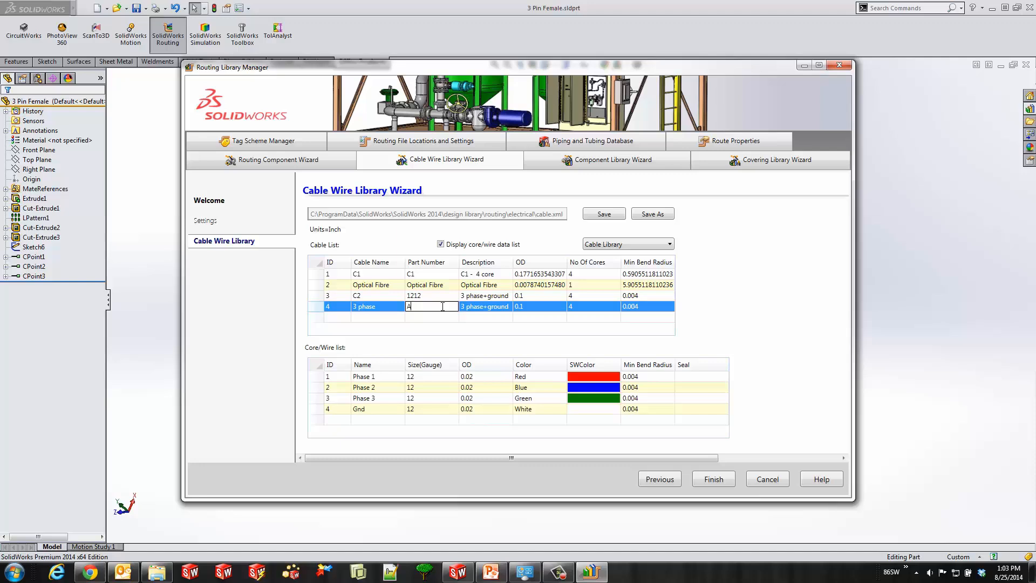
pyautogui.write('ABC')
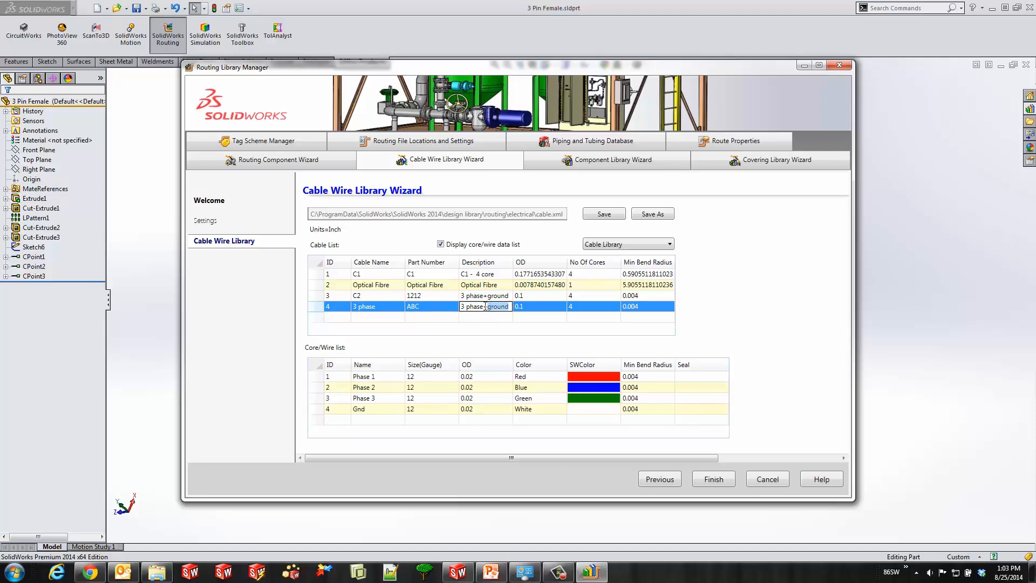
pyautogui.click(538, 305)
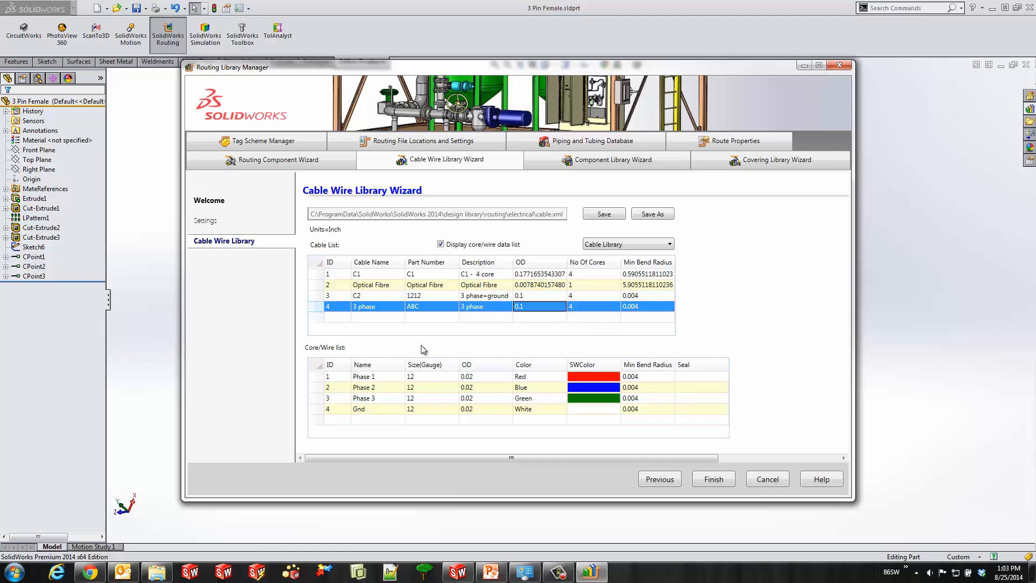
pyautogui.click(358, 408)
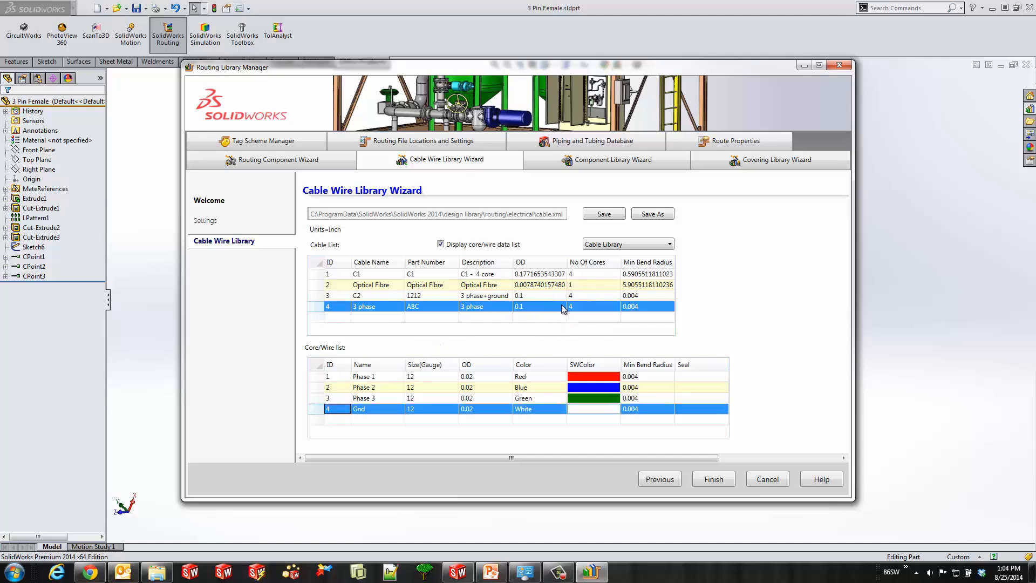
# Step: Delete the Gnd core and rename core 3 to 'Phase 3' coloured yellow
pyautogui.rightClick(359, 408)
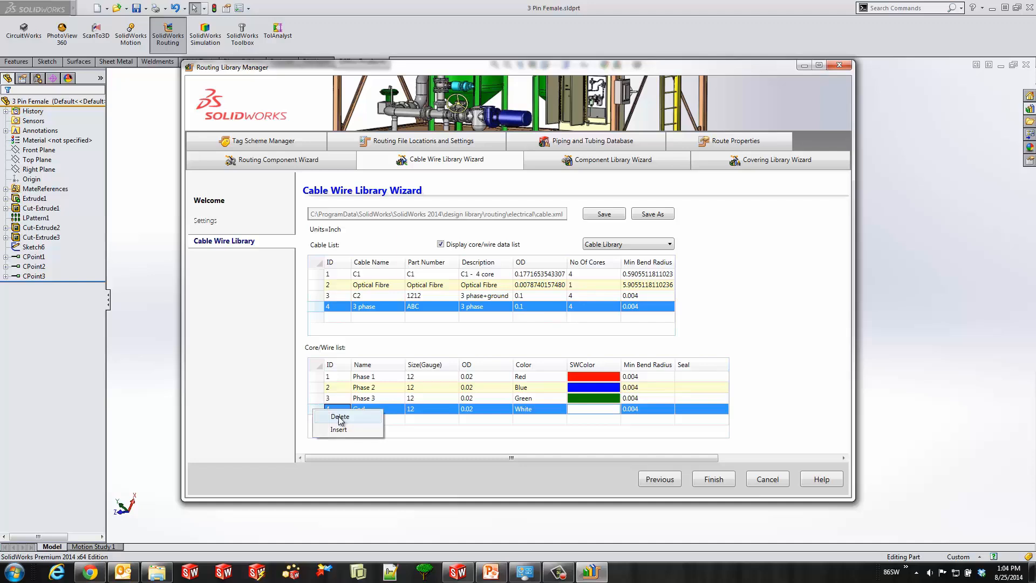
pyautogui.click(340, 416)
pyautogui.write('p')
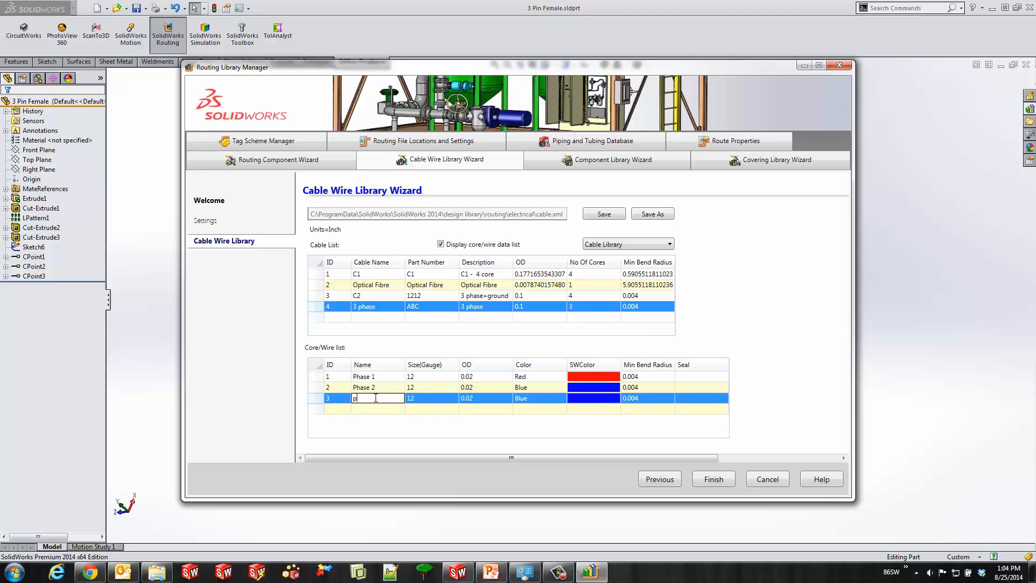
pyautogui.write('hase 3')
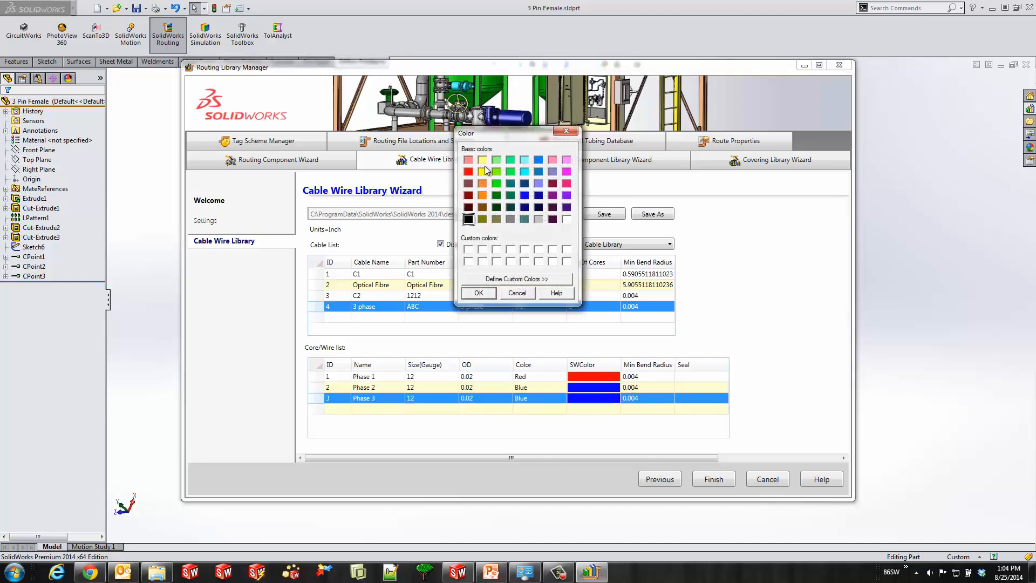
pyautogui.click(478, 292)
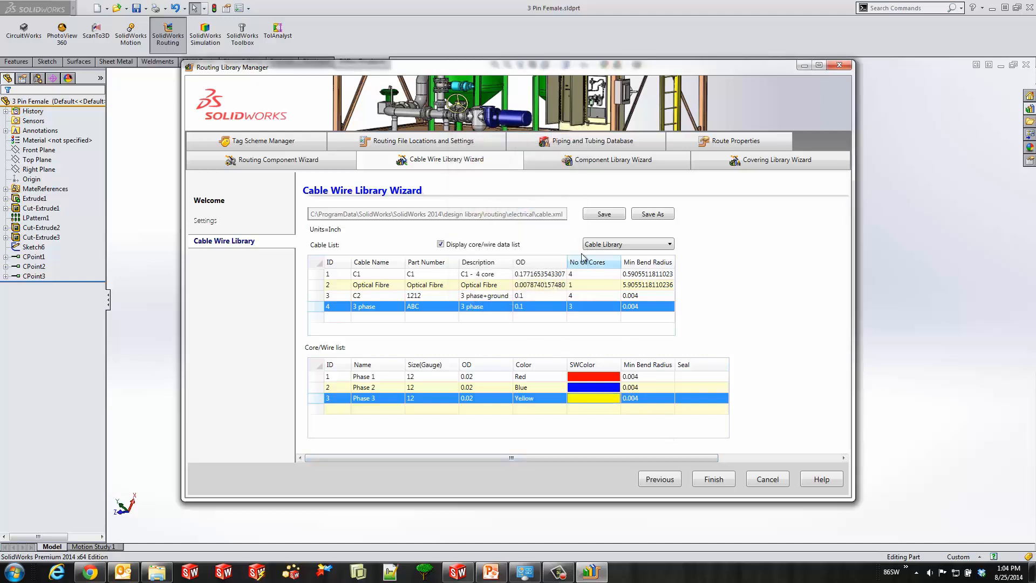
# Step: Save the cable library, acknowledge the confirmation and leave the wizard
pyautogui.click(602, 214)
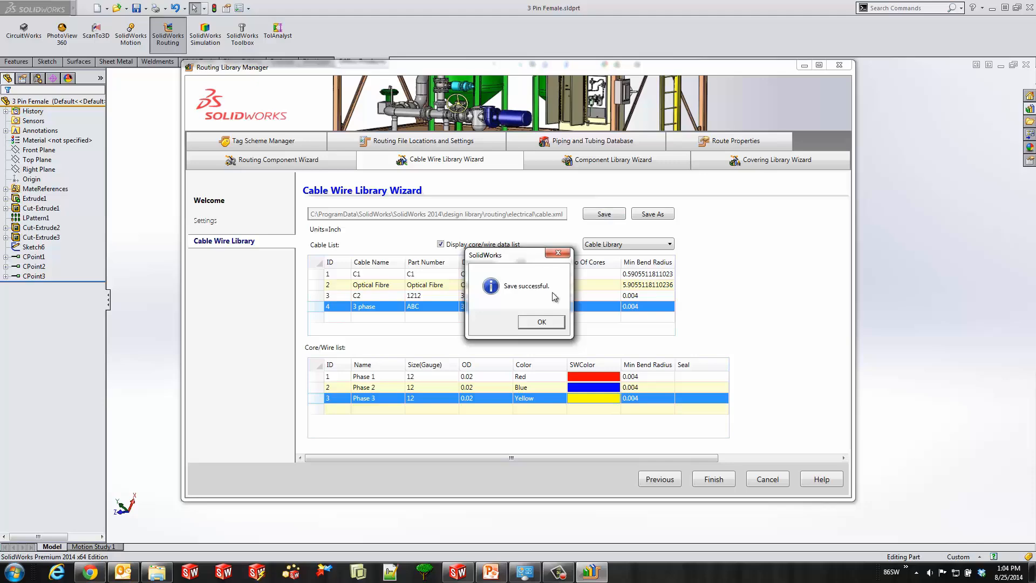
pyautogui.click(541, 322)
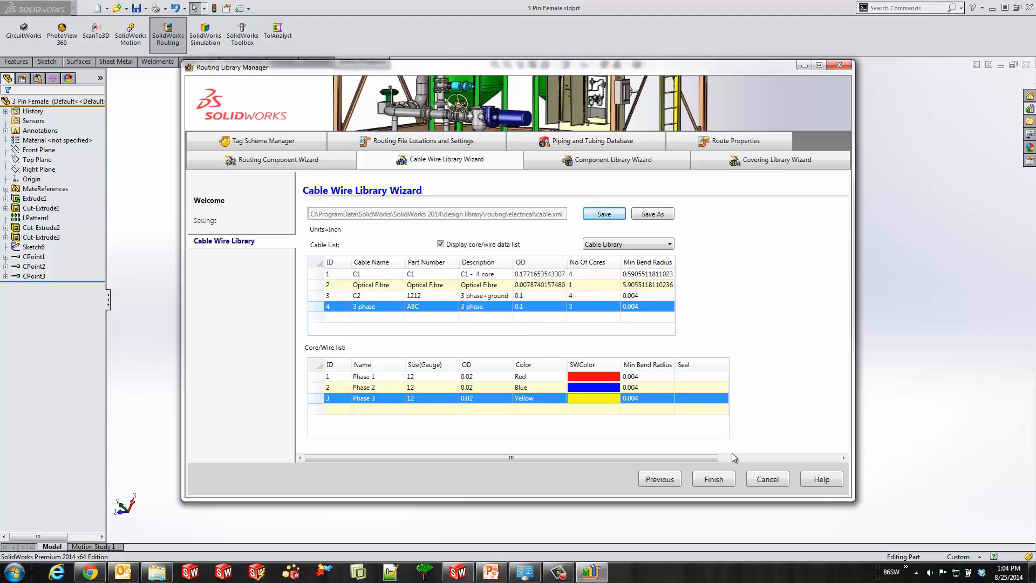
pyautogui.click(652, 214)
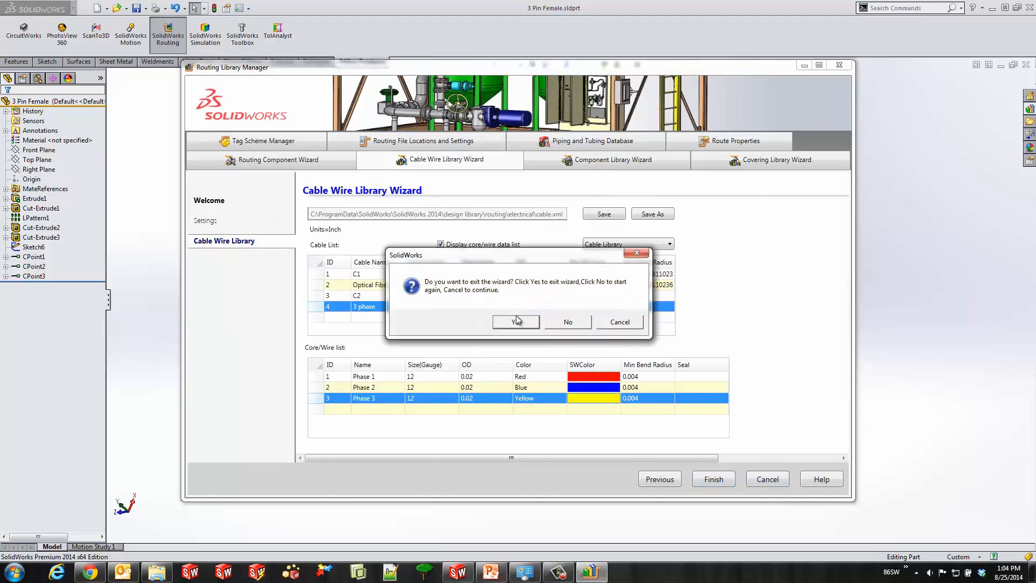
# Step: Confirm exiting the wizard back to the Routing_with_Clips assembly
pyautogui.click(516, 322)
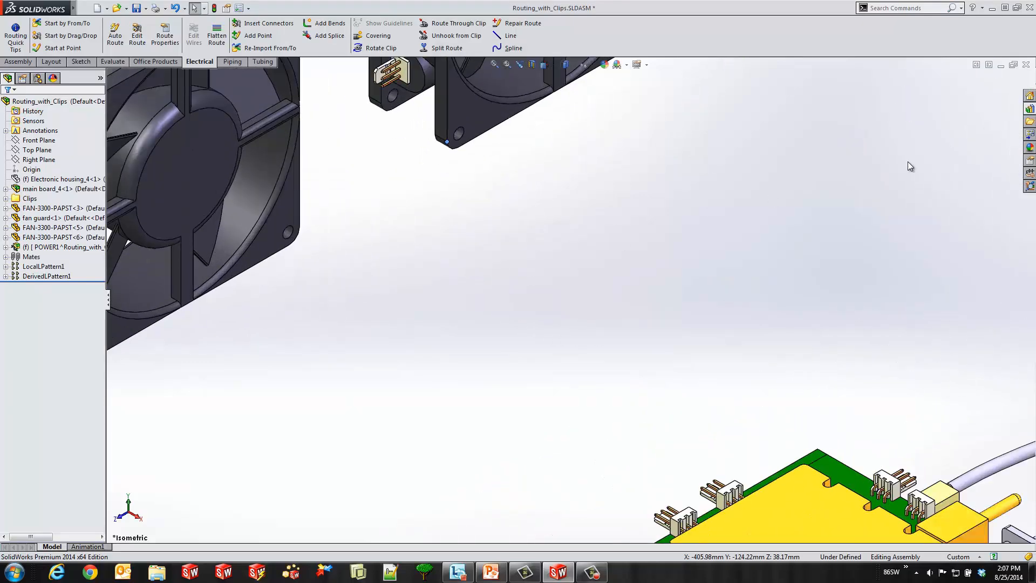
# Step: From Design Library > routing > electrical, start route Harness_2 at a fan connector and zoom to its pins
pyautogui.click(1028, 95)
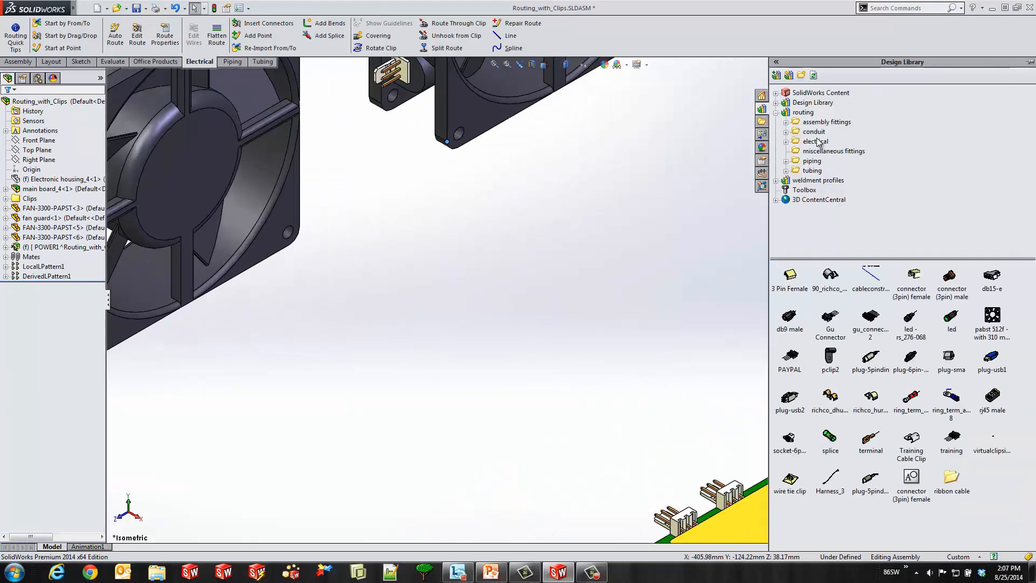
pyautogui.click(816, 141)
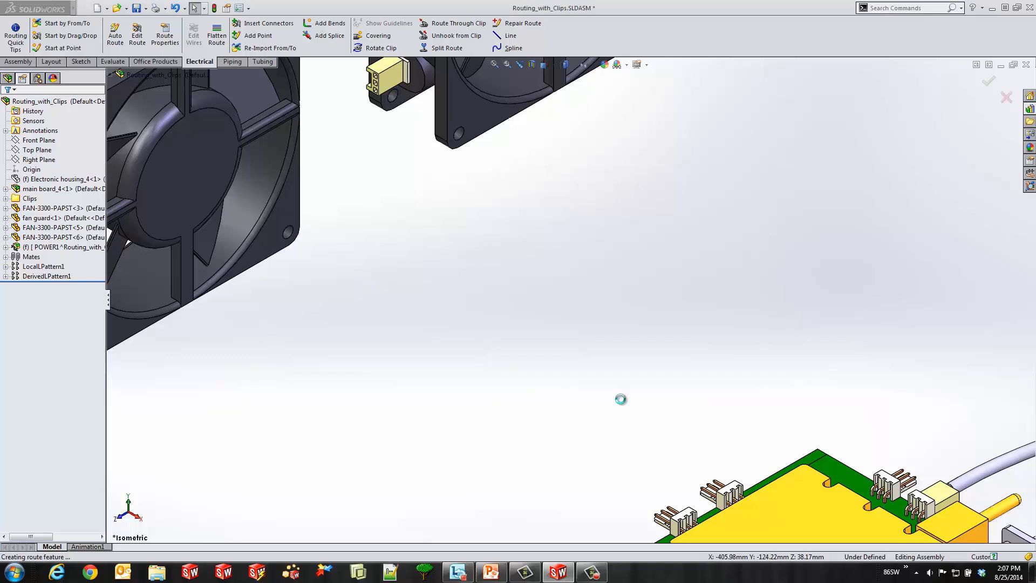
pyautogui.click(115, 33)
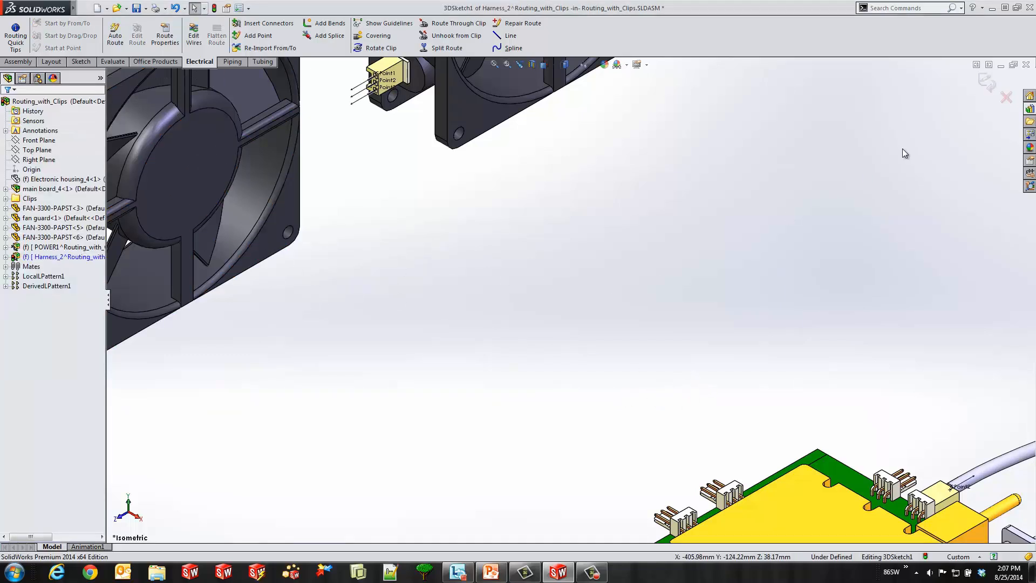
pyautogui.click(1029, 109)
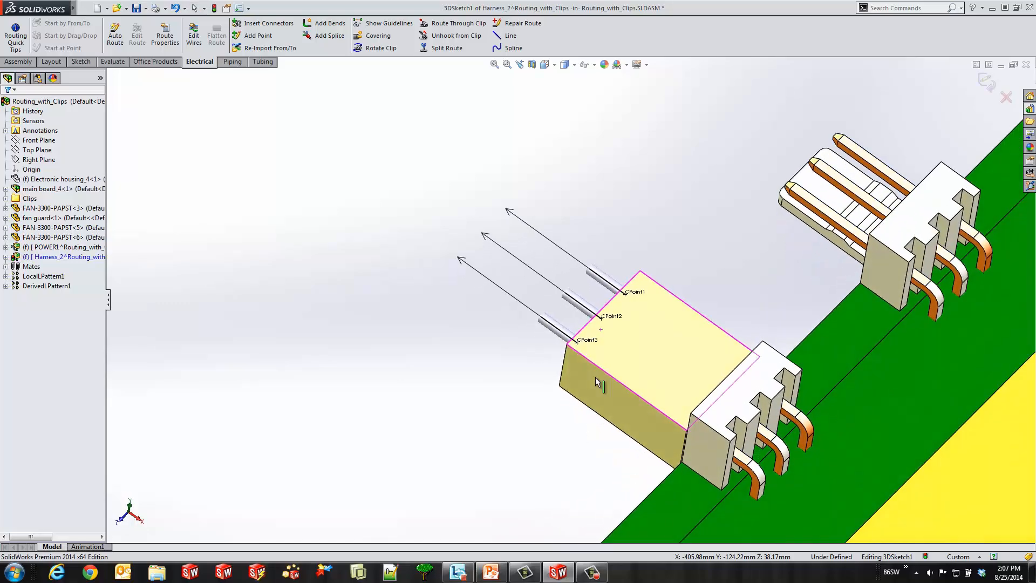
# Step: Auto Route from the connector pins and confirm the generated route
pyautogui.click(115, 34)
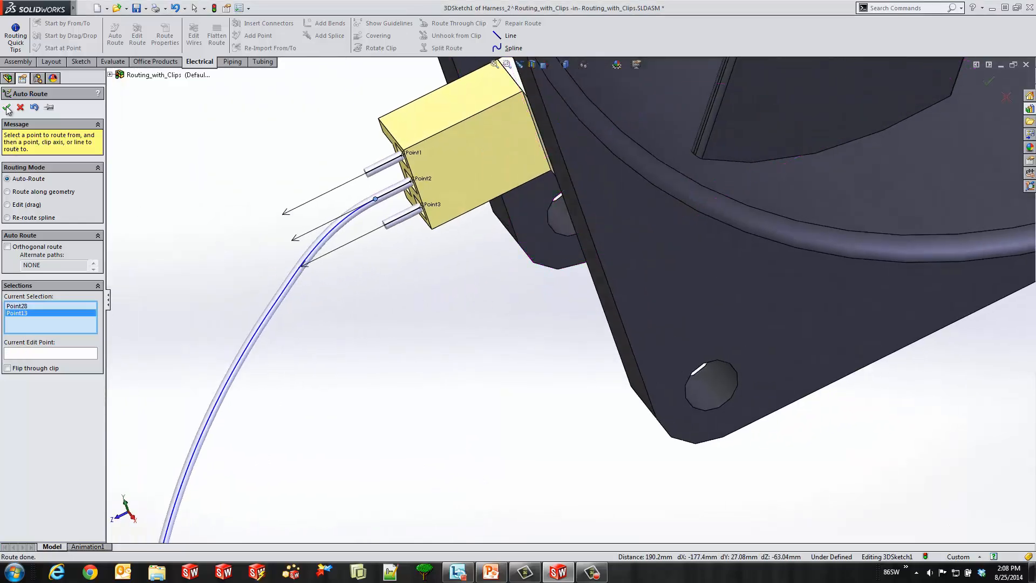
pyautogui.click(292, 279)
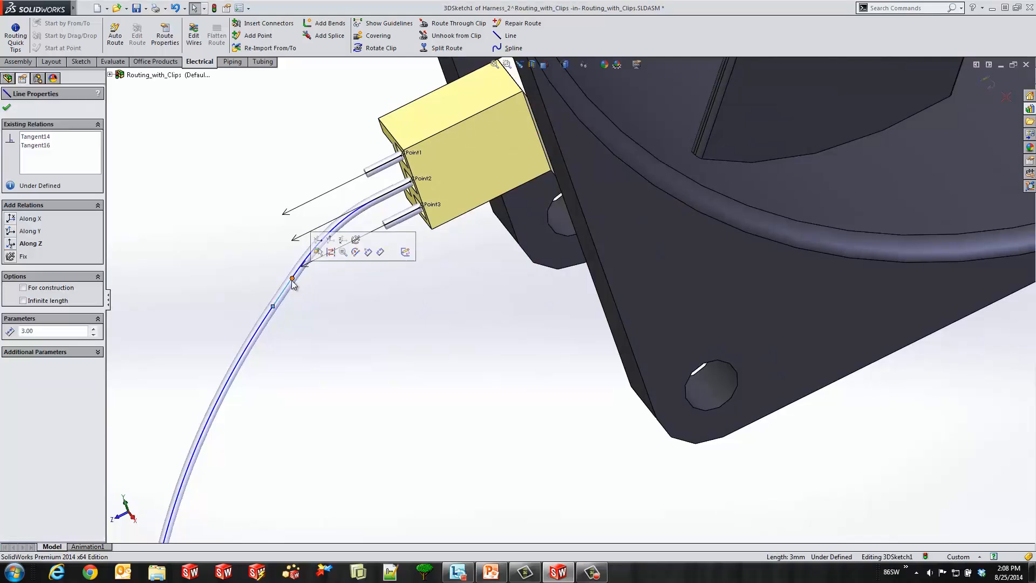
pyautogui.click(264, 319)
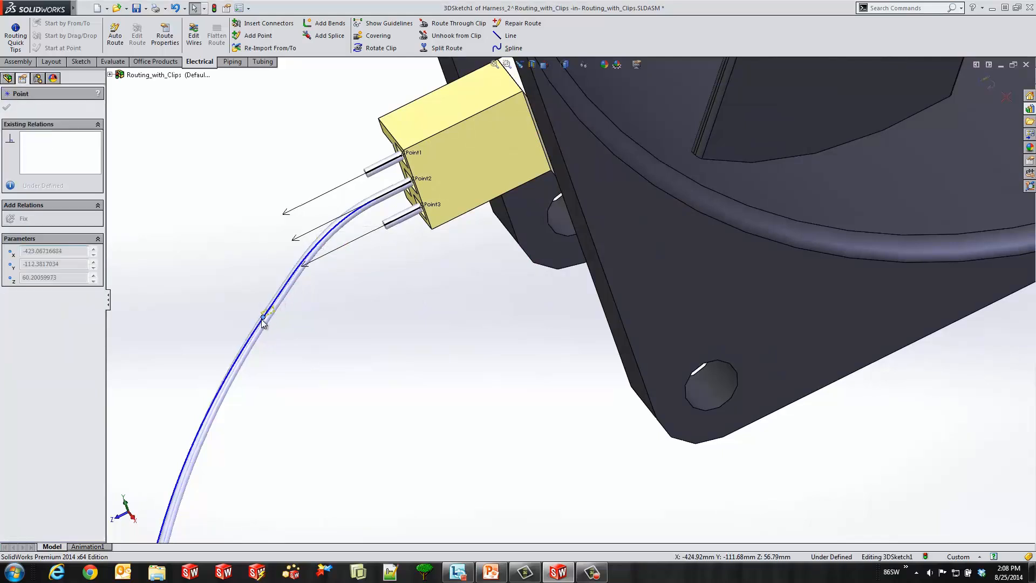
# Step: Place a point on the route curve and auto-route a branch from it to a pin
pyautogui.click(301, 300)
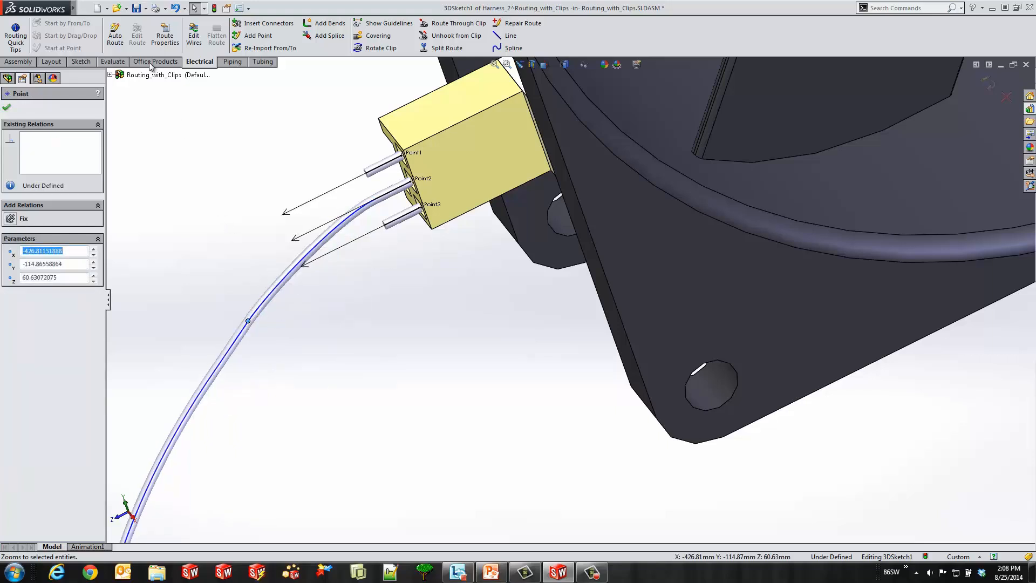
pyautogui.click(365, 173)
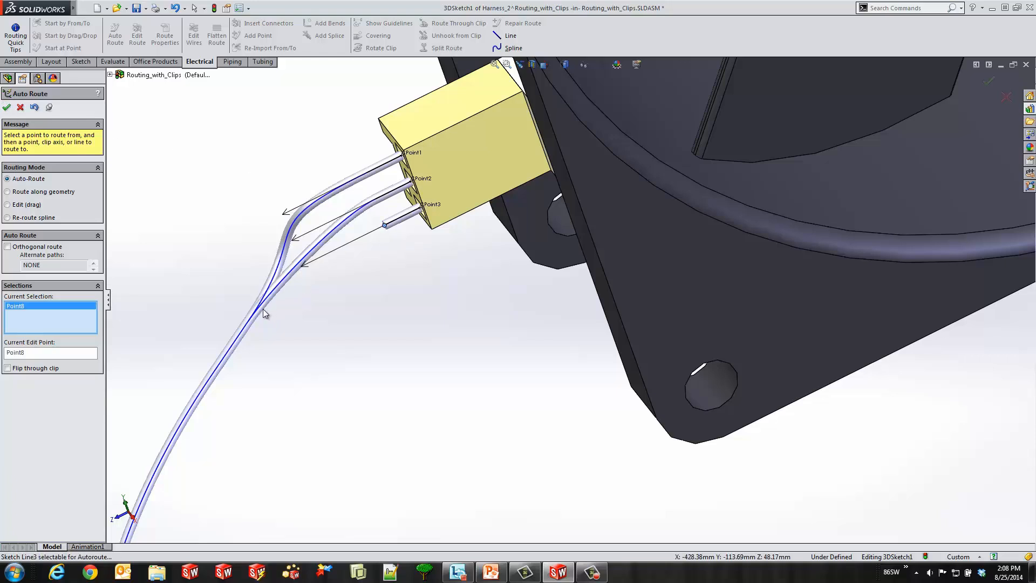
pyautogui.click(249, 323)
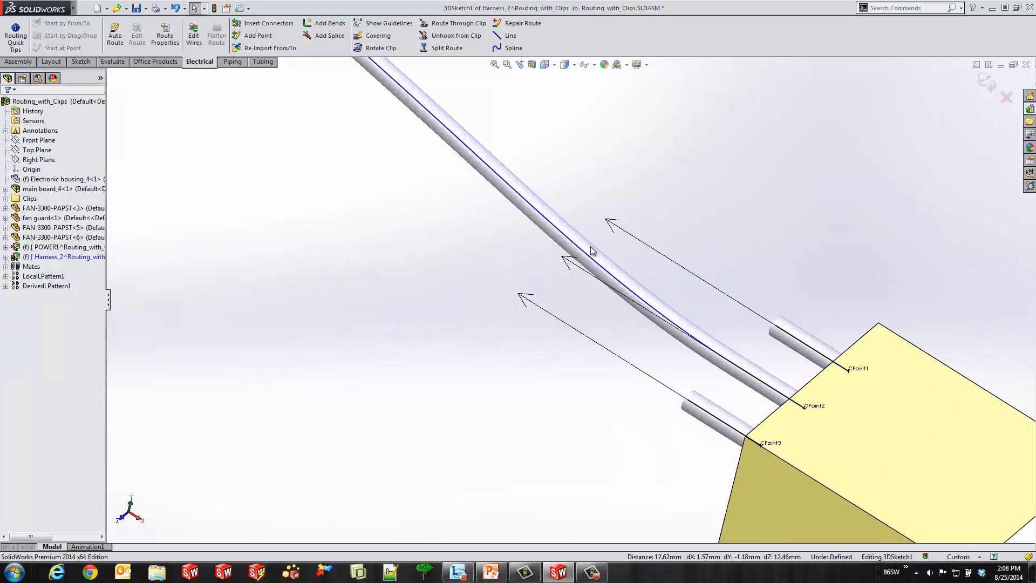
# Step: Reshape the route curve near the connector and branch it to another pin point
pyautogui.click(483, 162)
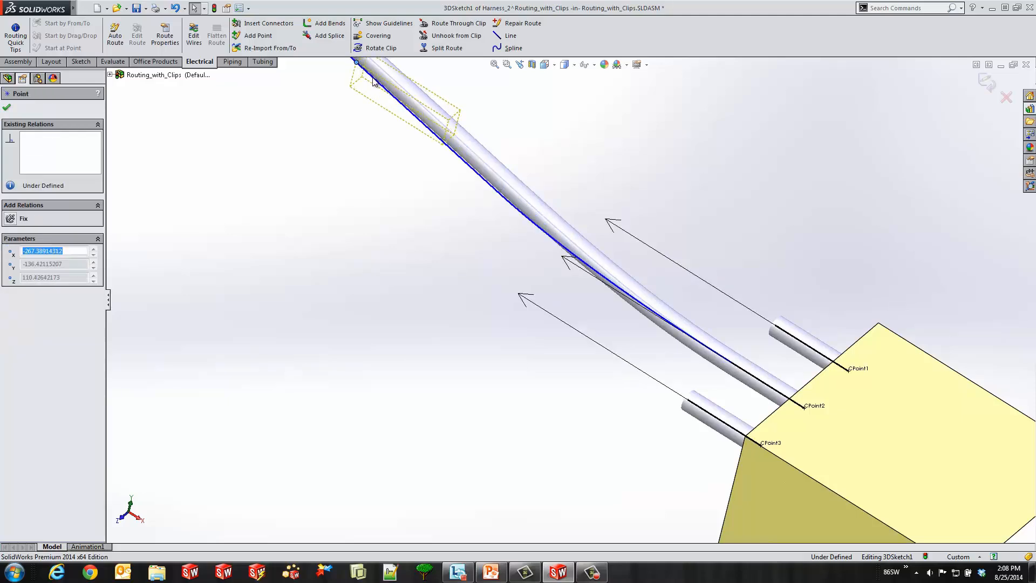
pyautogui.moveTo(373, 79); pyautogui.dragTo(416, 118)
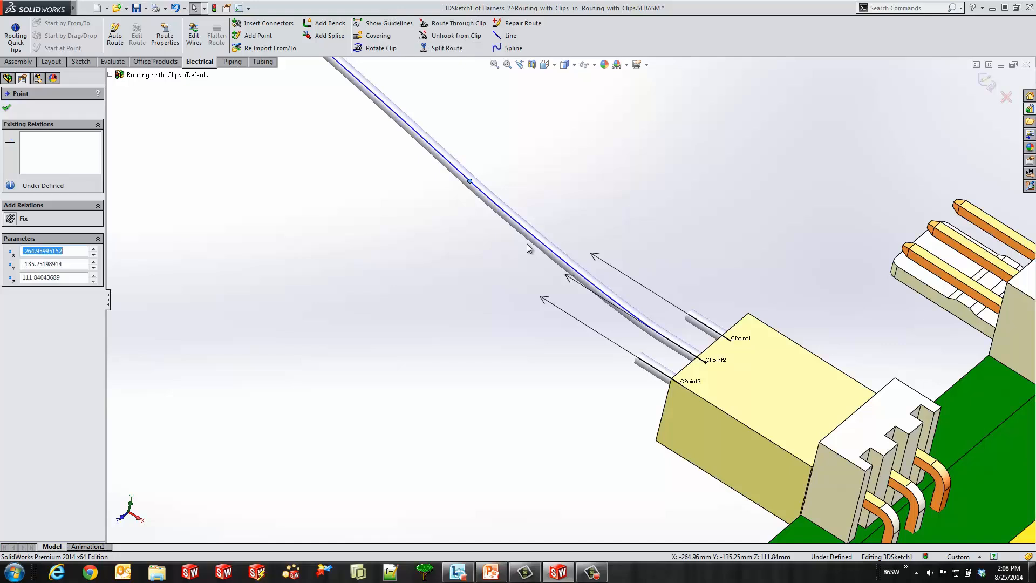
pyautogui.click(114, 33)
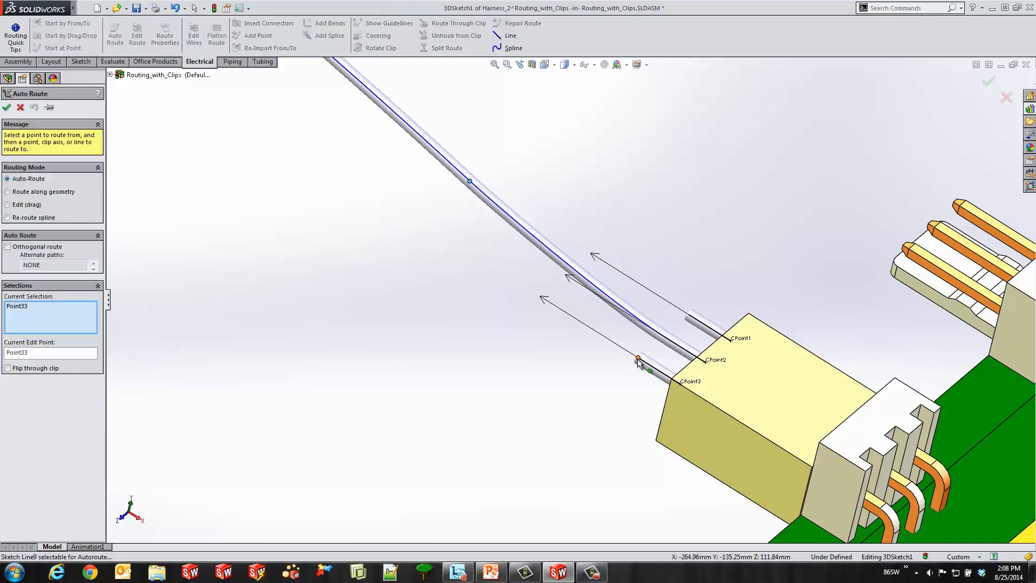
pyautogui.click(638, 358)
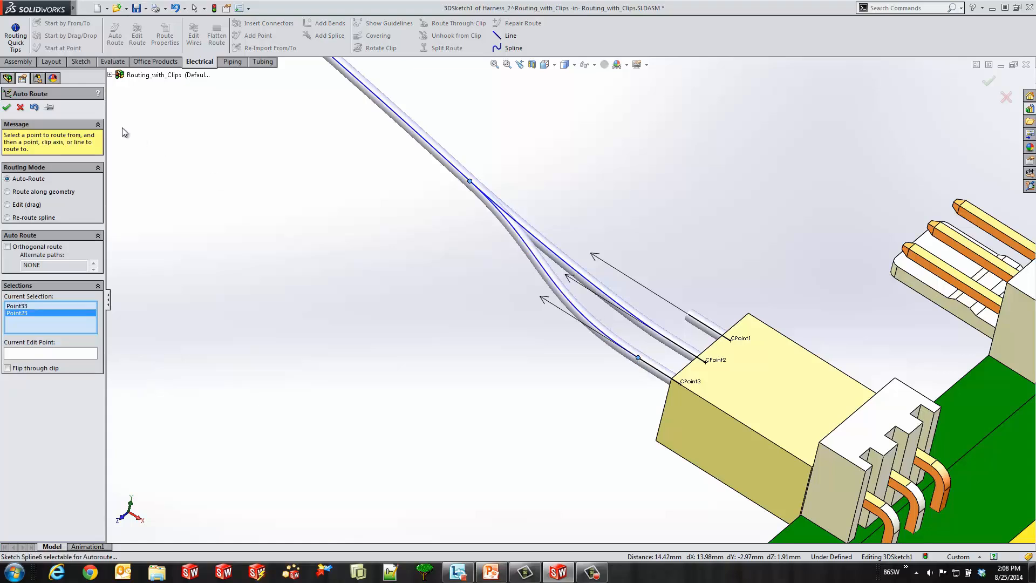
# Step: Route the third branch from the main spline to CPoint1 and finish Auto Route
pyautogui.click(7, 107)
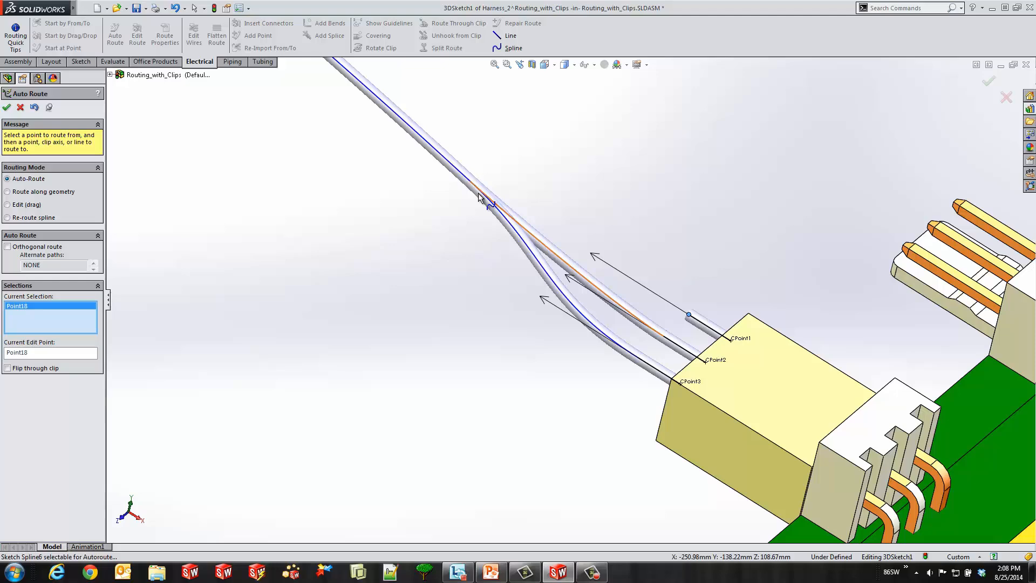
pyautogui.click(470, 182)
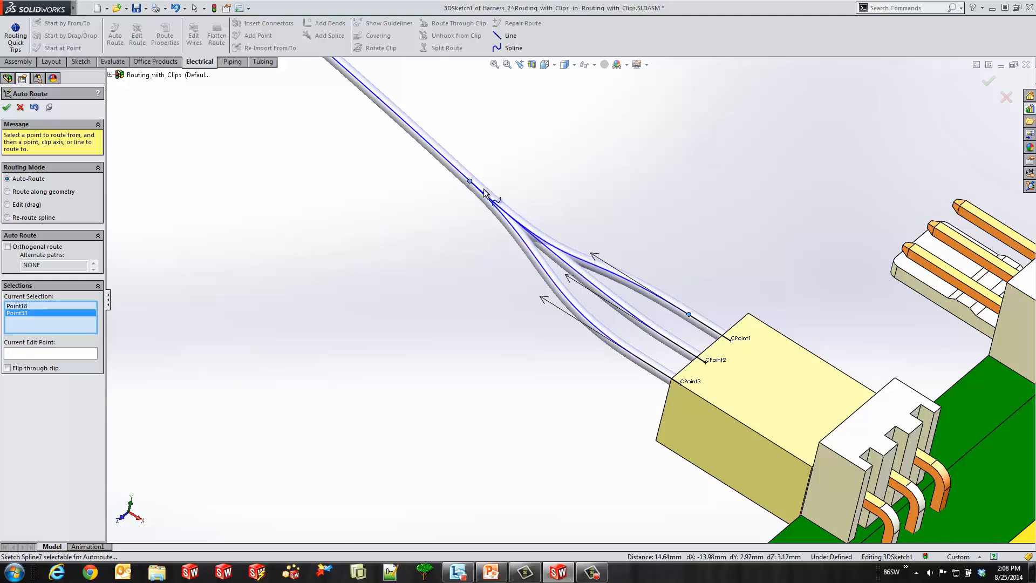
pyautogui.click(7, 107)
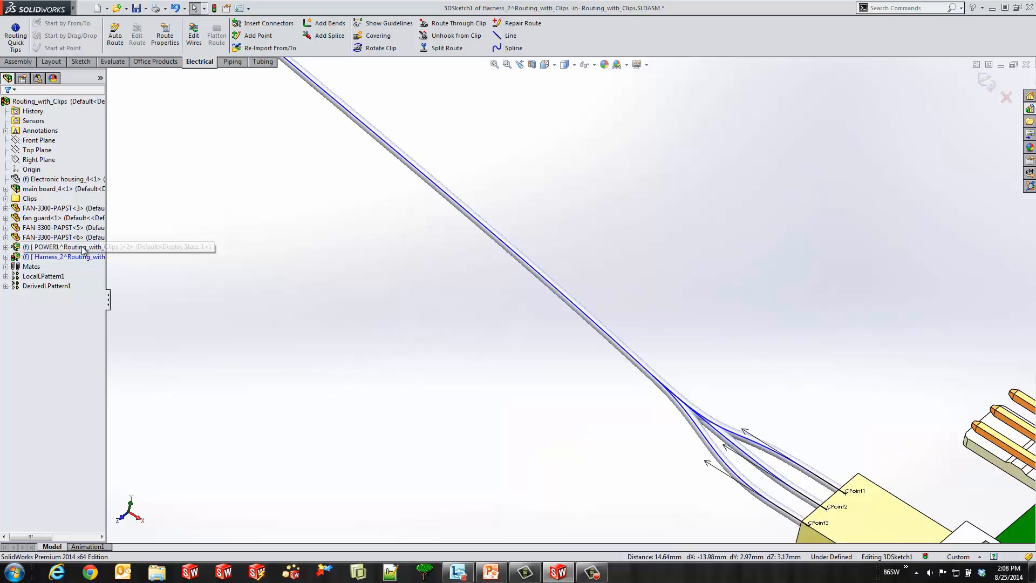
# Step: Add the '3 phase' cable from the electrical library and expand it to show Phases 1-3
pyautogui.click(193, 31)
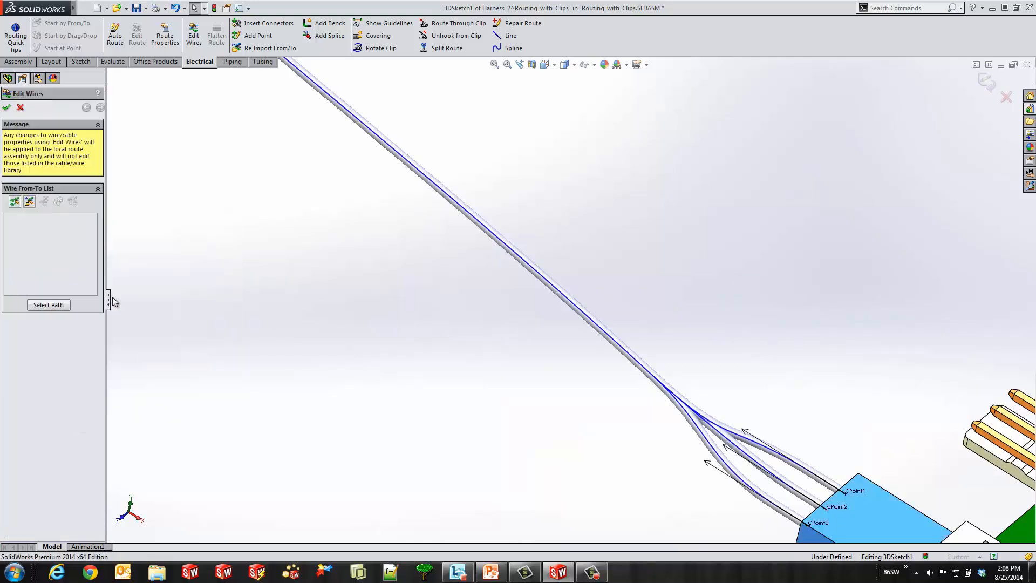
pyautogui.click(30, 202)
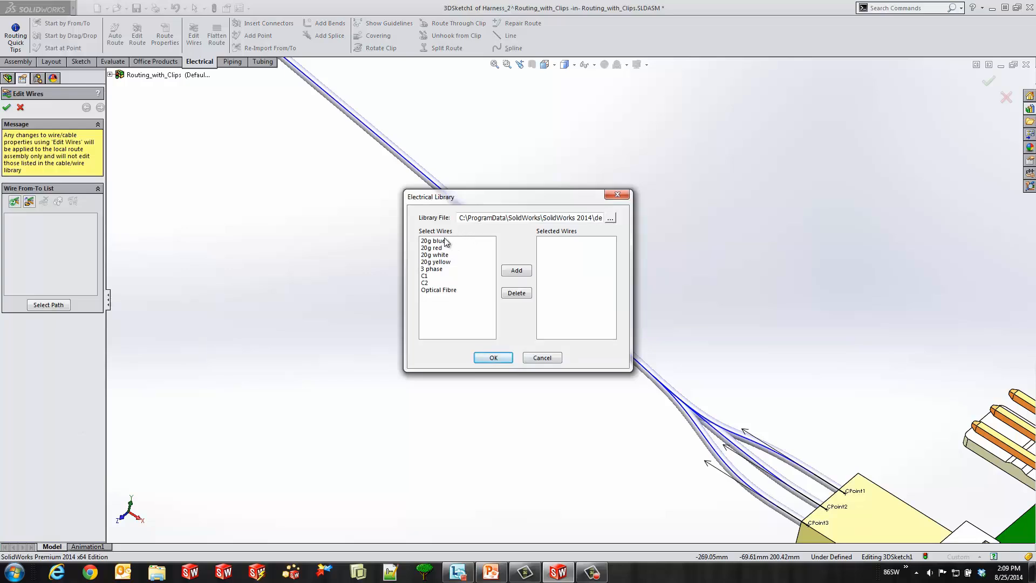
pyautogui.click(432, 269)
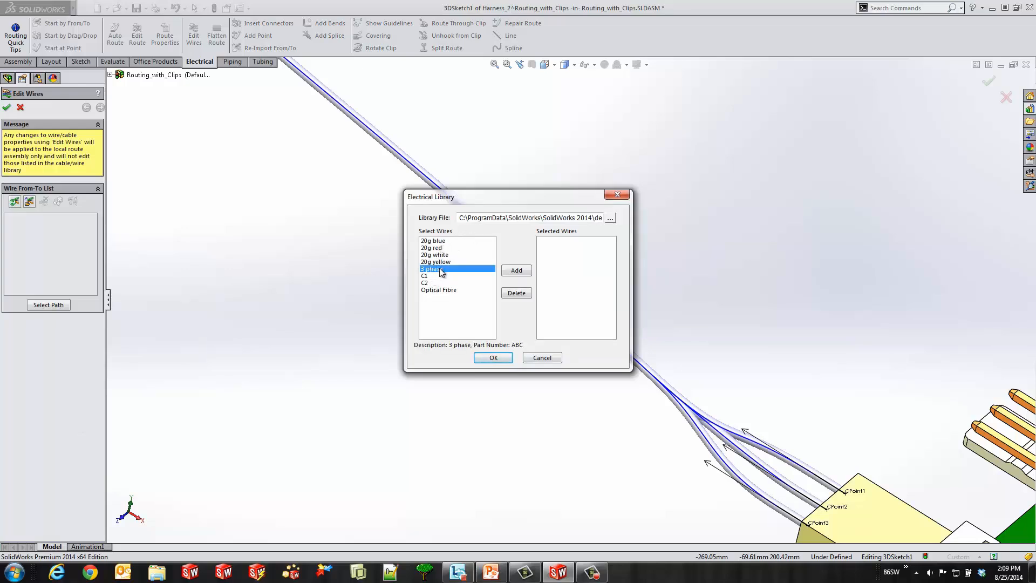
pyautogui.click(516, 270)
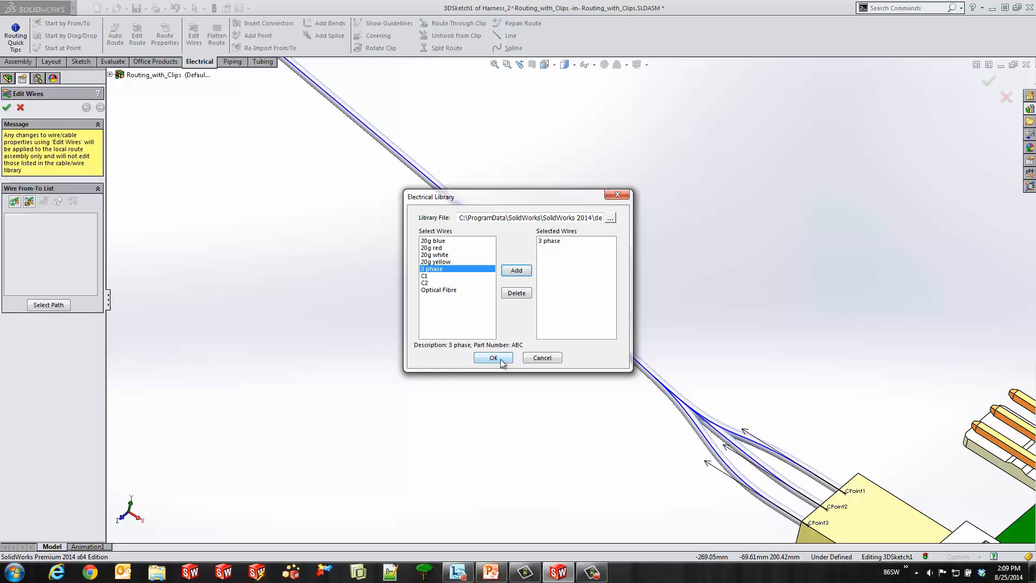
pyautogui.click(493, 357)
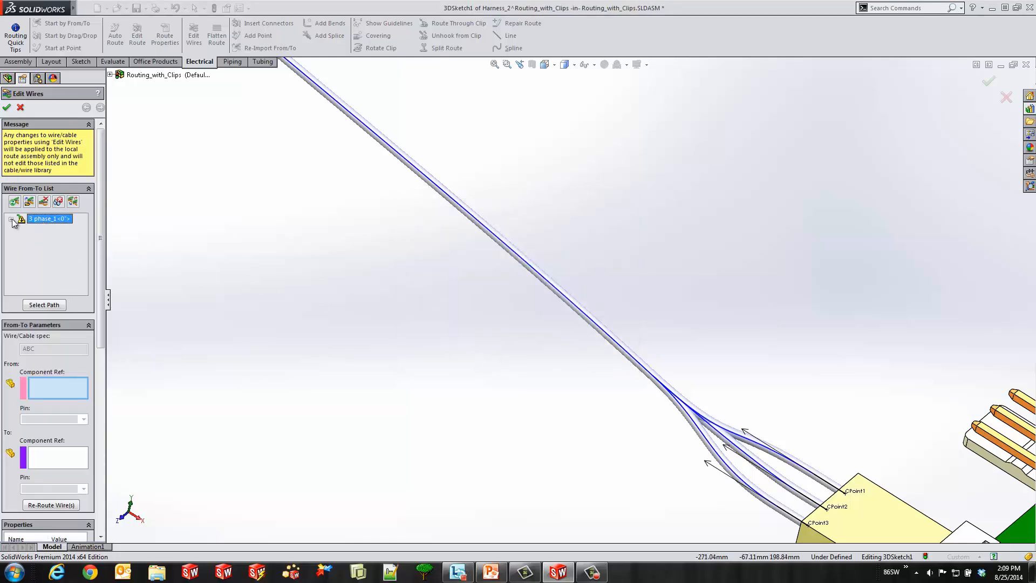
pyautogui.click(12, 220)
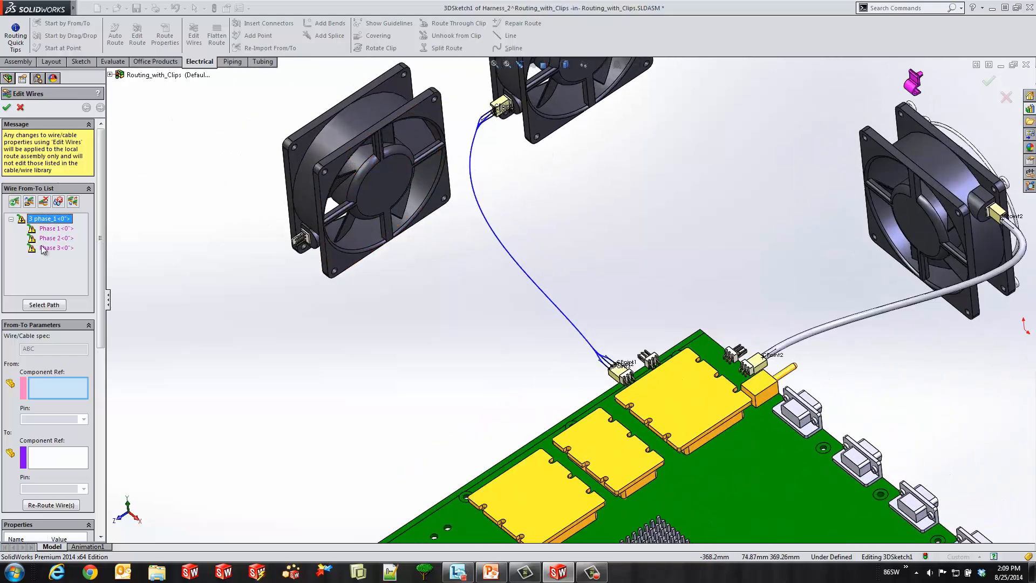
# Step: Connect Phase 1 to pin A1 and Phase 2 to pin B2 between the two connectors
pyautogui.click(54, 228)
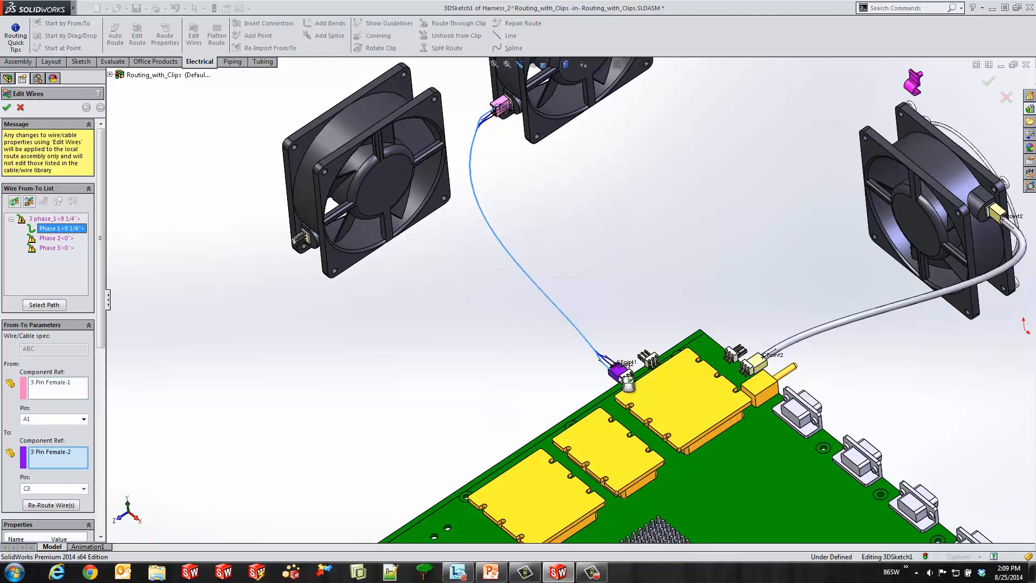
pyautogui.click(84, 488)
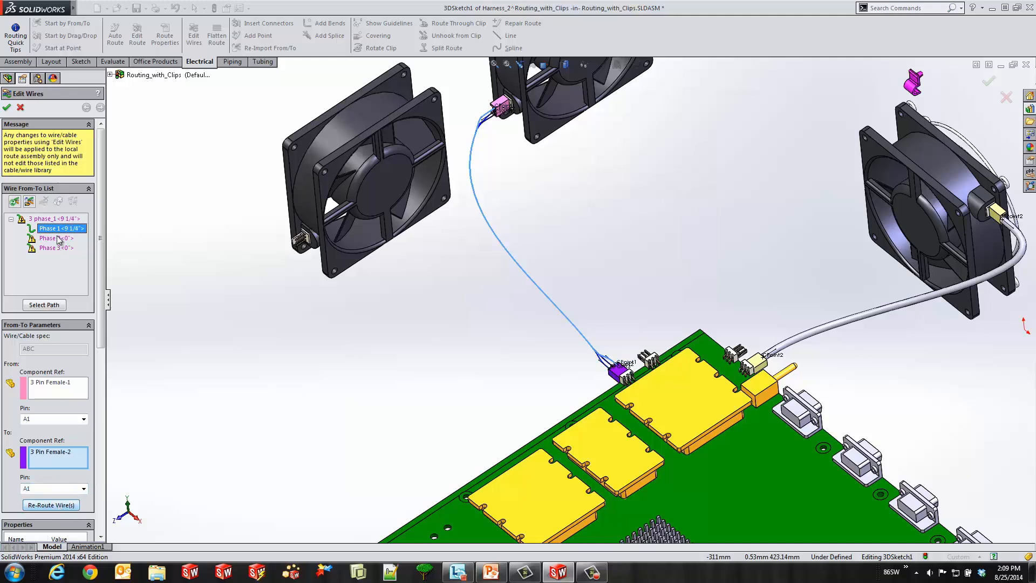
pyautogui.click(57, 238)
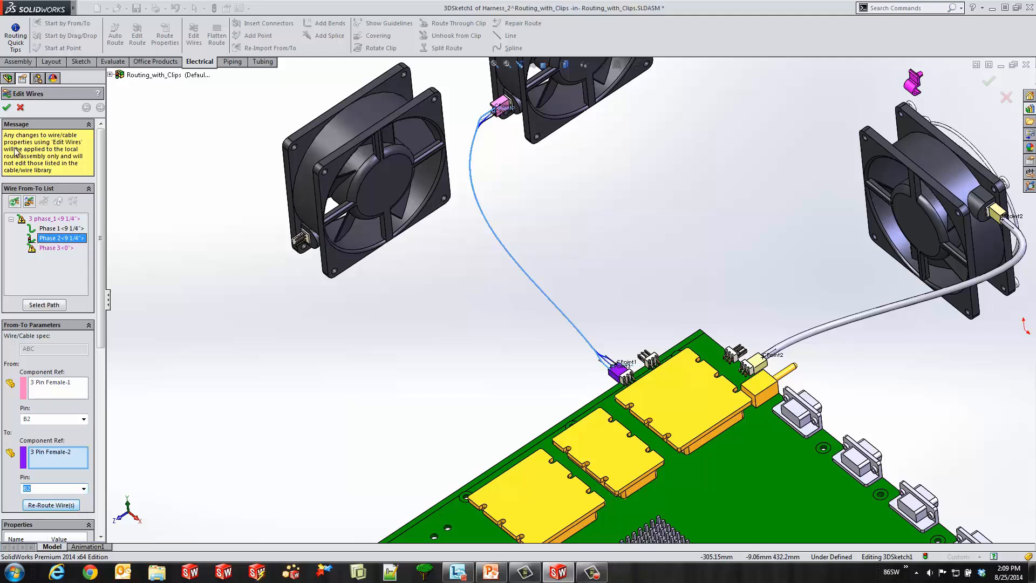
pyautogui.click(51, 505)
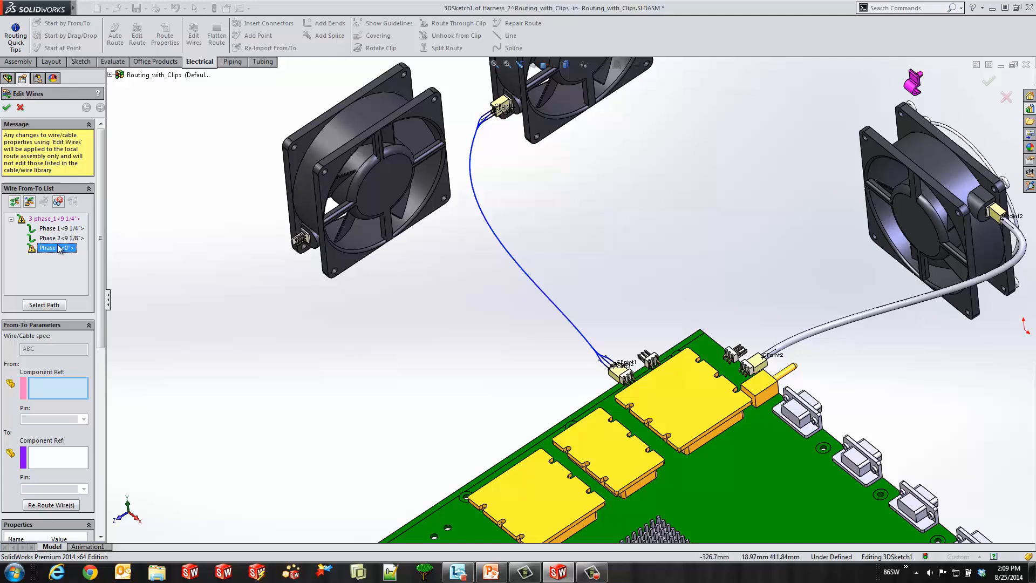
# Step: Connect Phase 3 between both 3 Pin Female connectors on pin C3 and confirm the wires
pyautogui.click(47, 247)
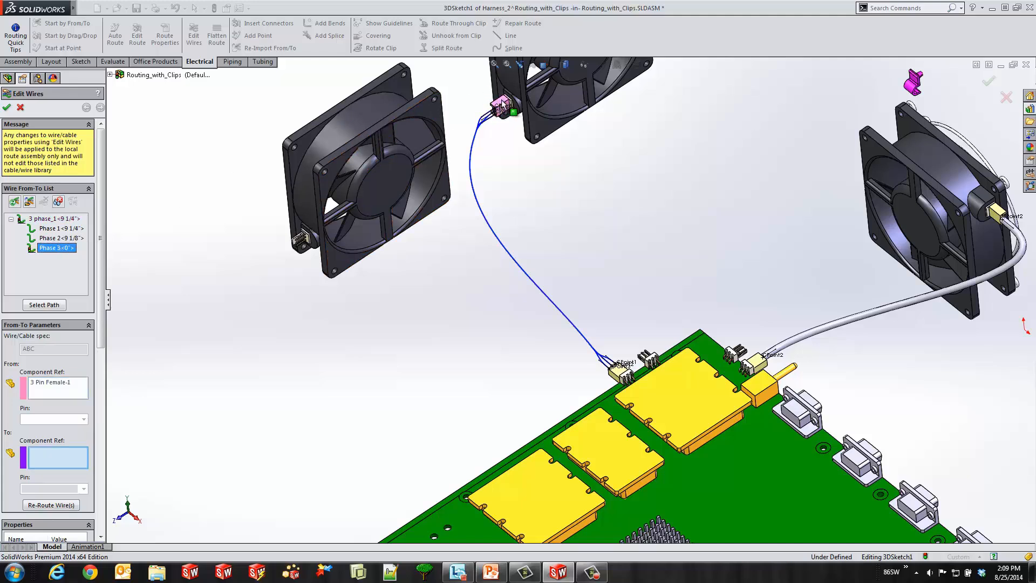
pyautogui.click(608, 376)
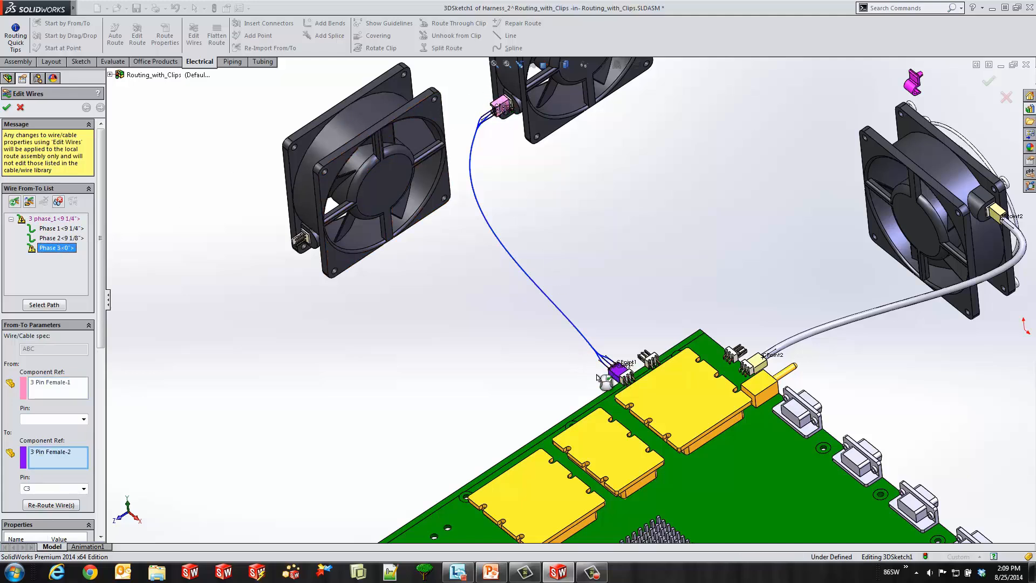
pyautogui.click(83, 419)
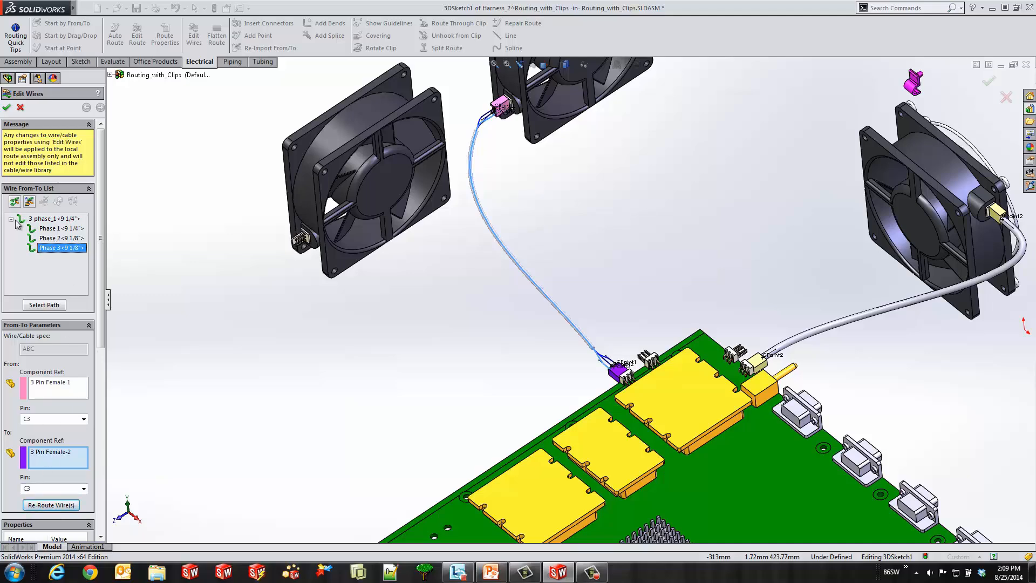
pyautogui.click(7, 106)
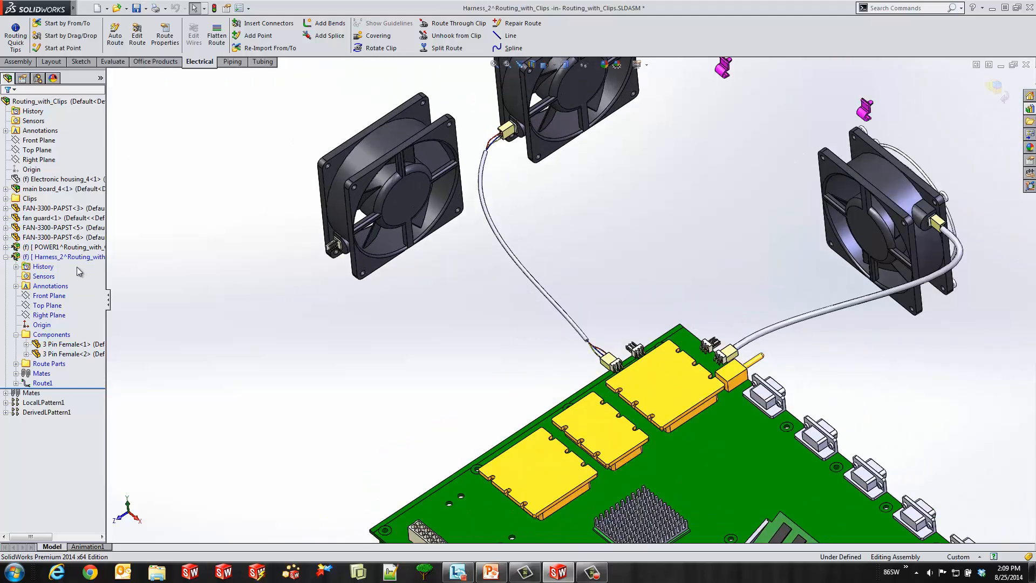
# Step: Start Flatten Route, saving the harness externally as Harness_2 and rebuilding the assembly
pyautogui.rightClick(63, 257)
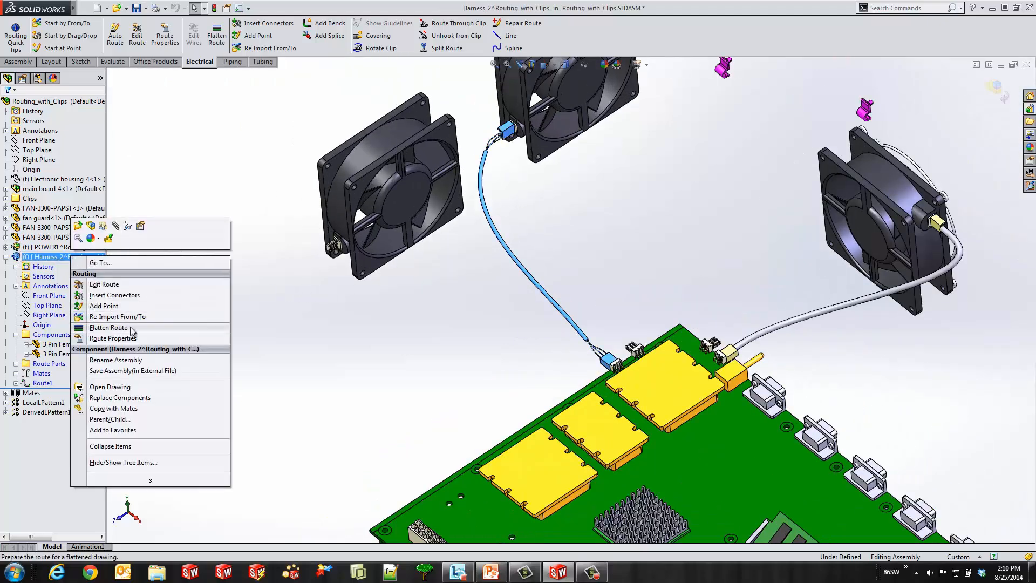
pyautogui.click(108, 327)
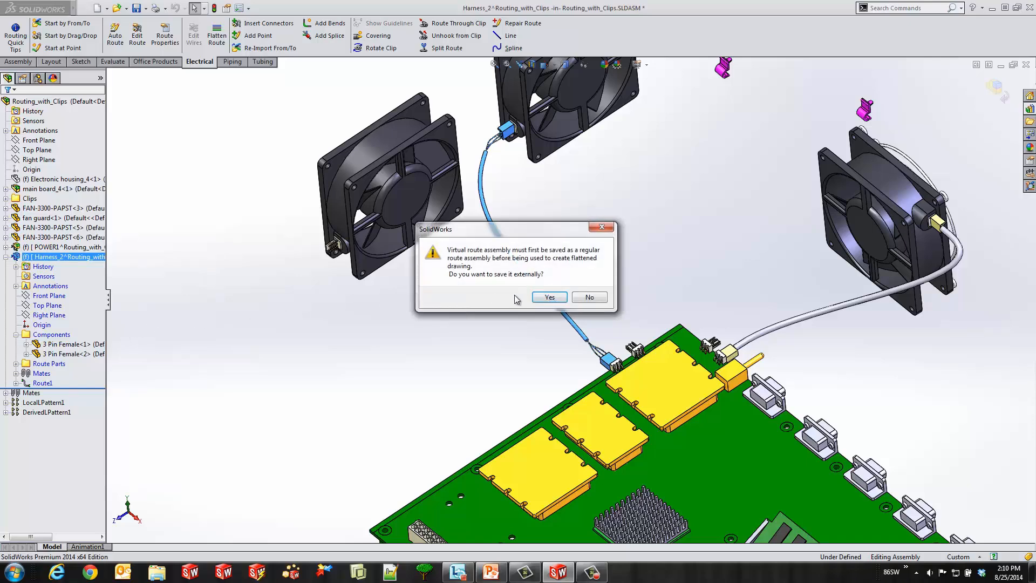
pyautogui.click(550, 297)
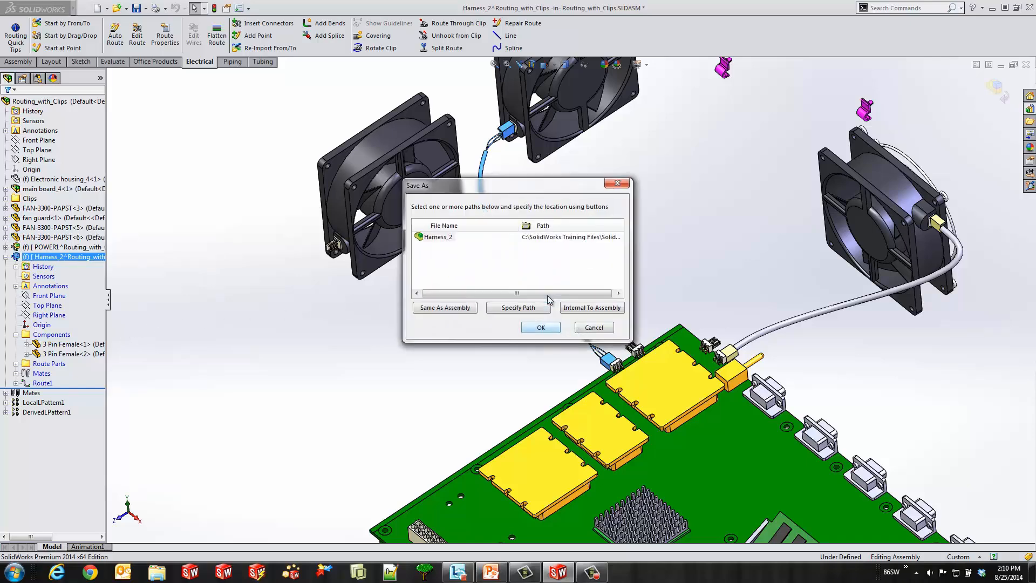
pyautogui.click(541, 327)
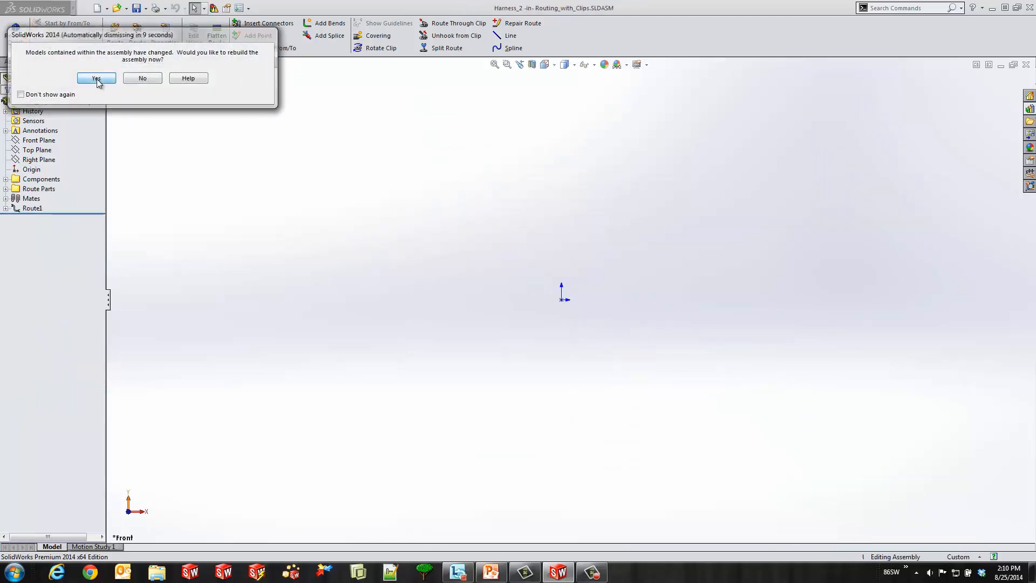
pyautogui.click(96, 78)
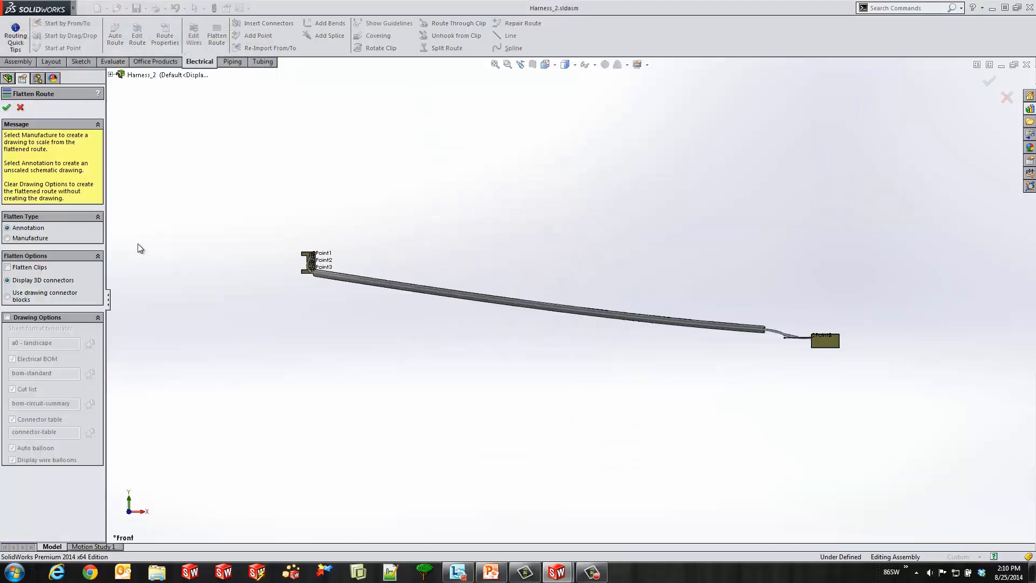
# Step: Flatten as an annotation drawing with electrical BOM, cut list and connector tables on a0 landscape
pyautogui.click(6, 318)
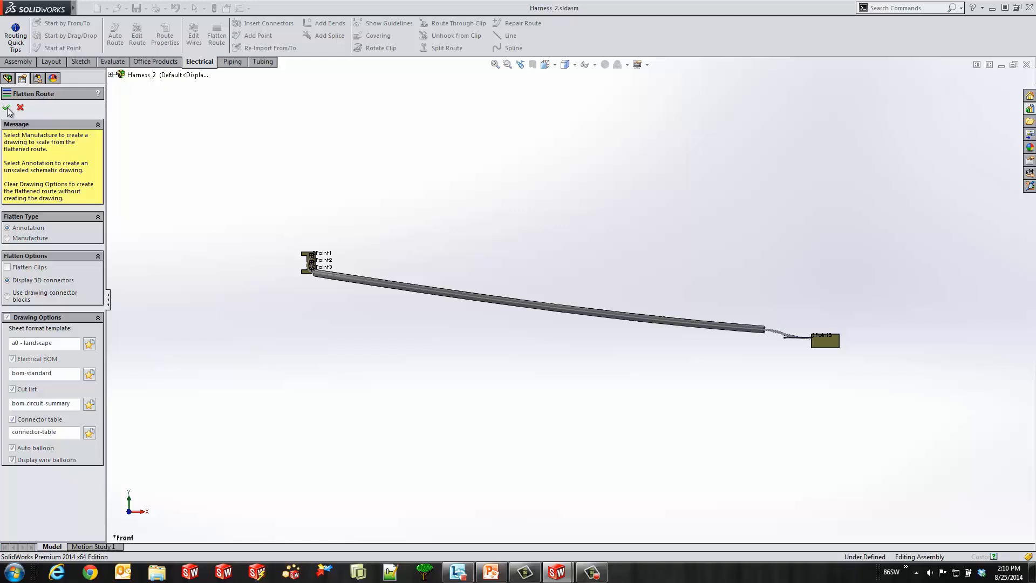
pyautogui.click(8, 107)
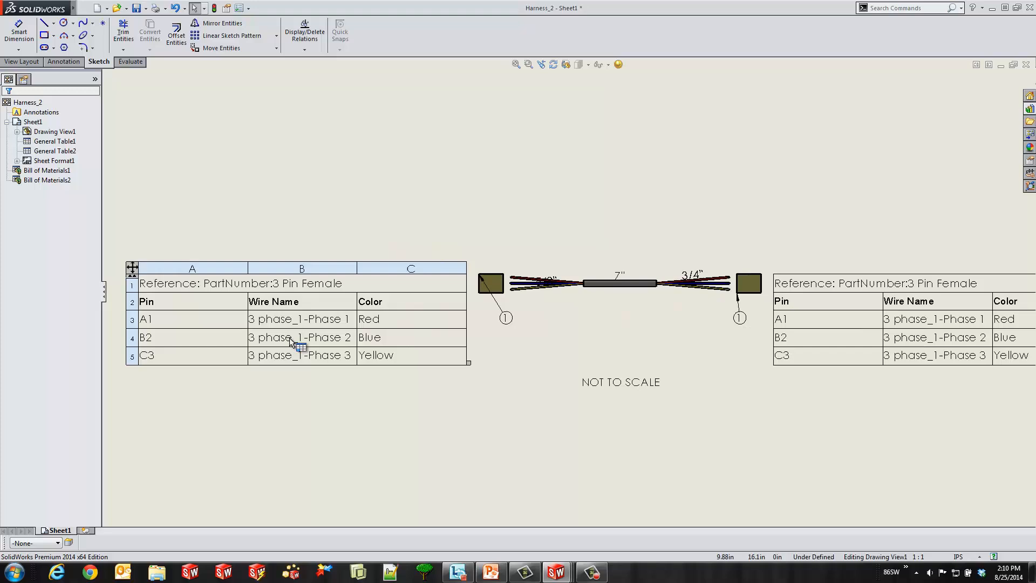
pyautogui.moveTo(406, 318)
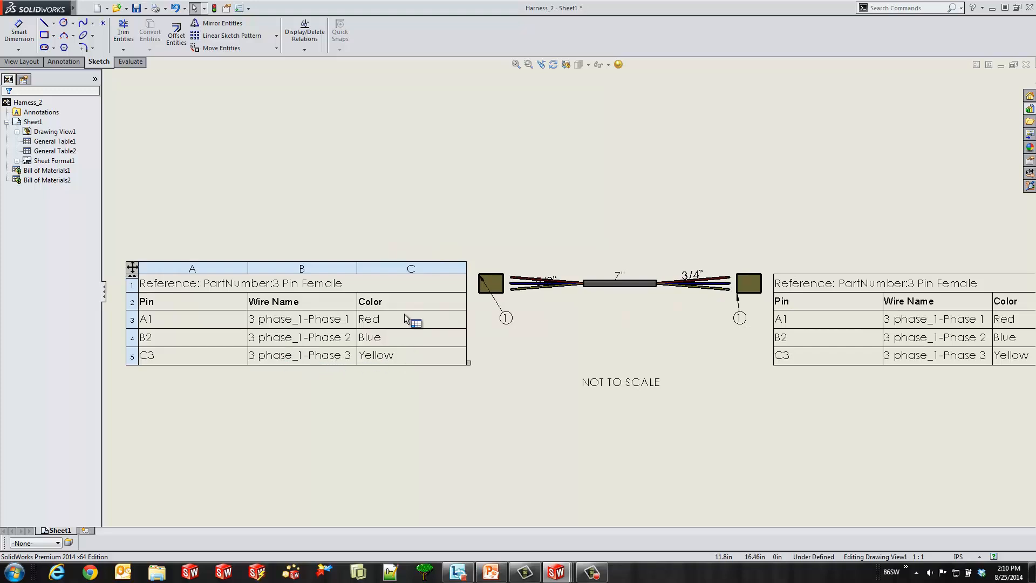